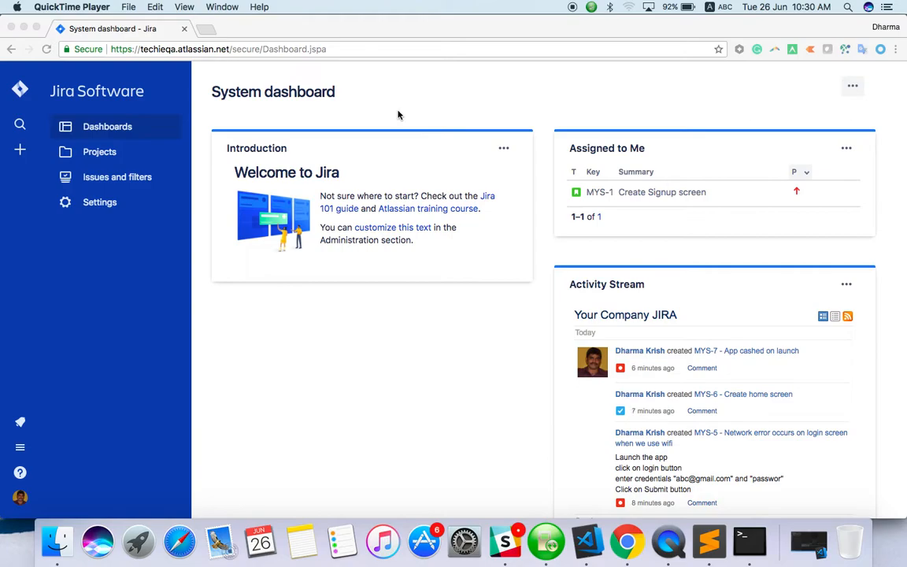
mouse_move(136, 211)
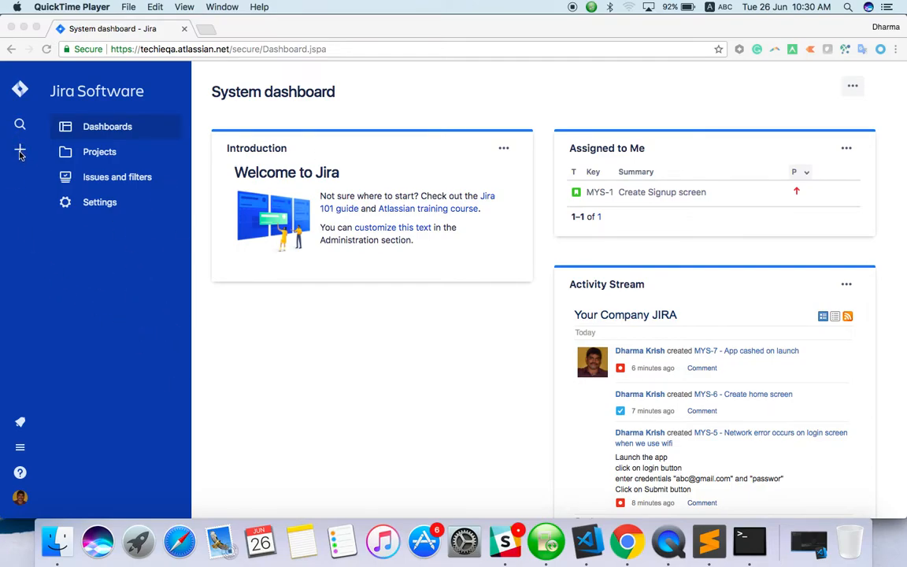
Step: Open the Create issue form, then close it without saving
left_click(626, 541)
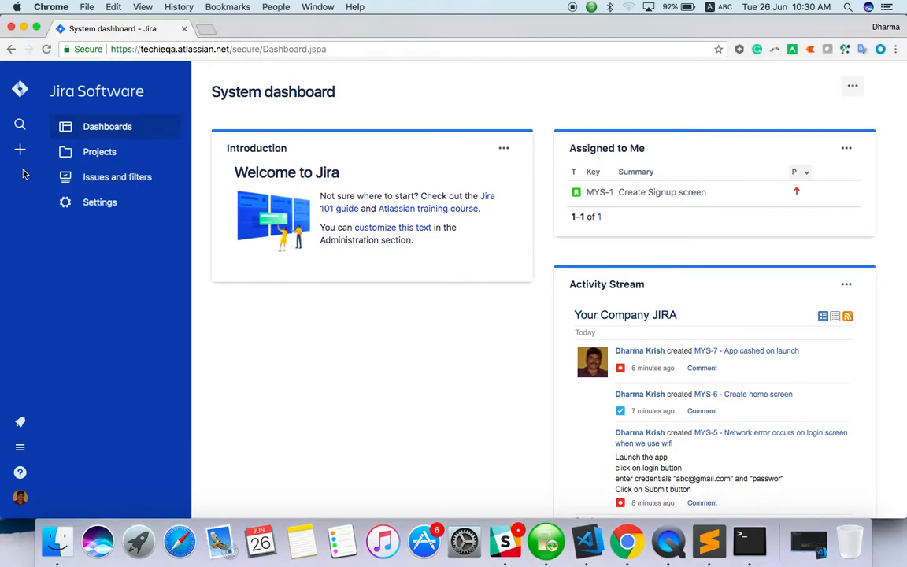
mouse_move(20, 149)
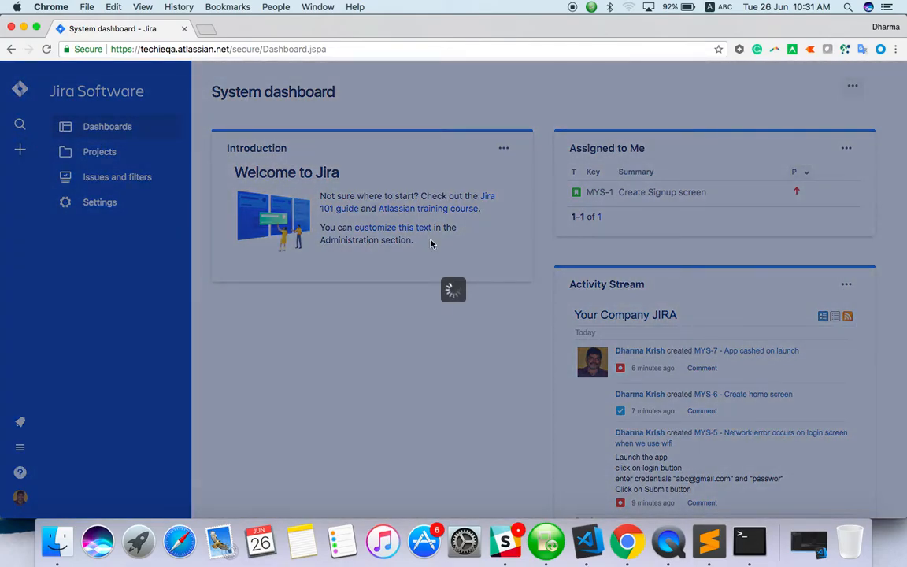
left_click(20, 149)
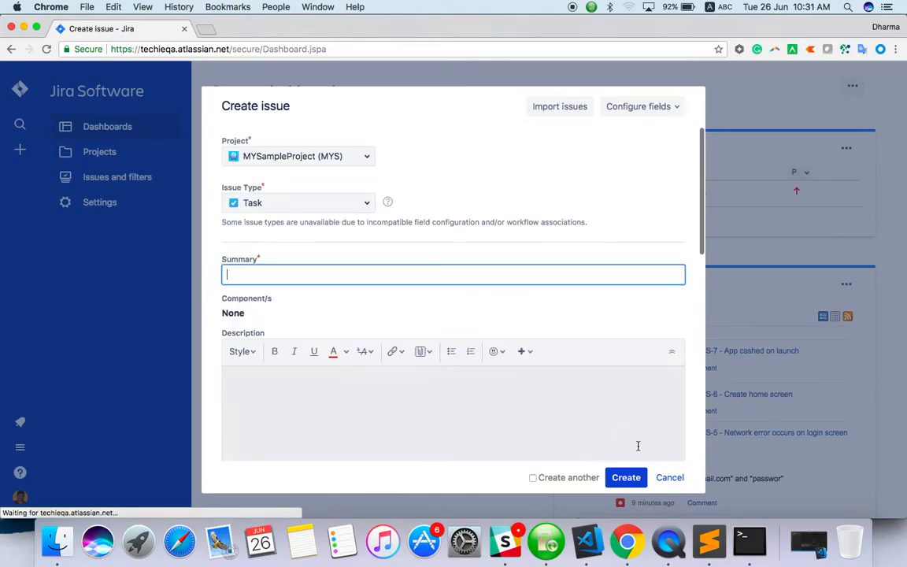
left_click(669, 477)
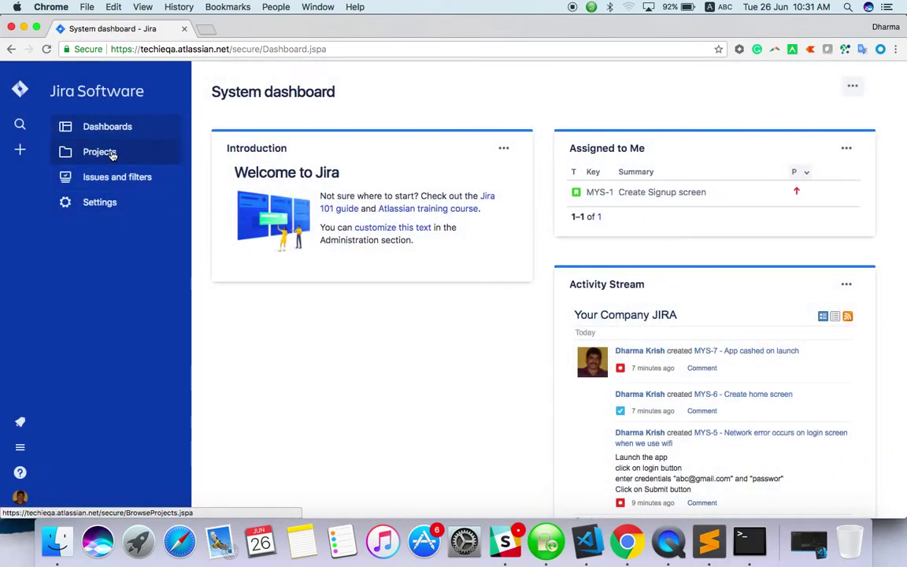
Step: Open the MYSampleProject board backlog from the Projects list
left_click(99, 152)
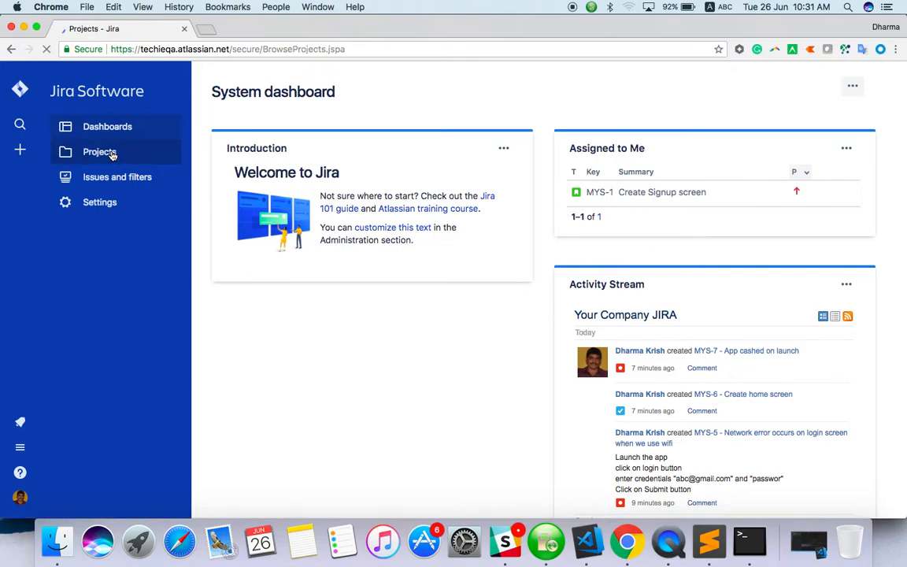
left_click(100, 151)
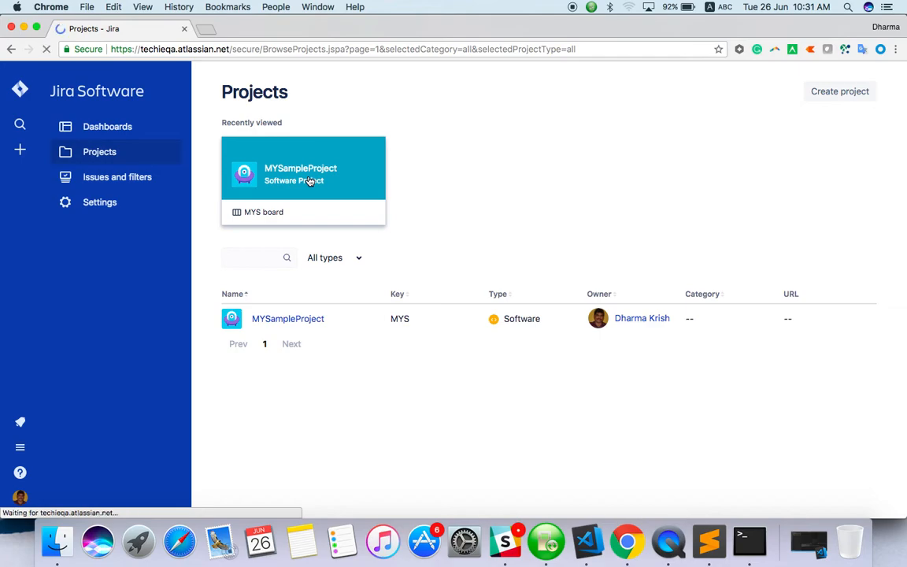
left_click(263, 211)
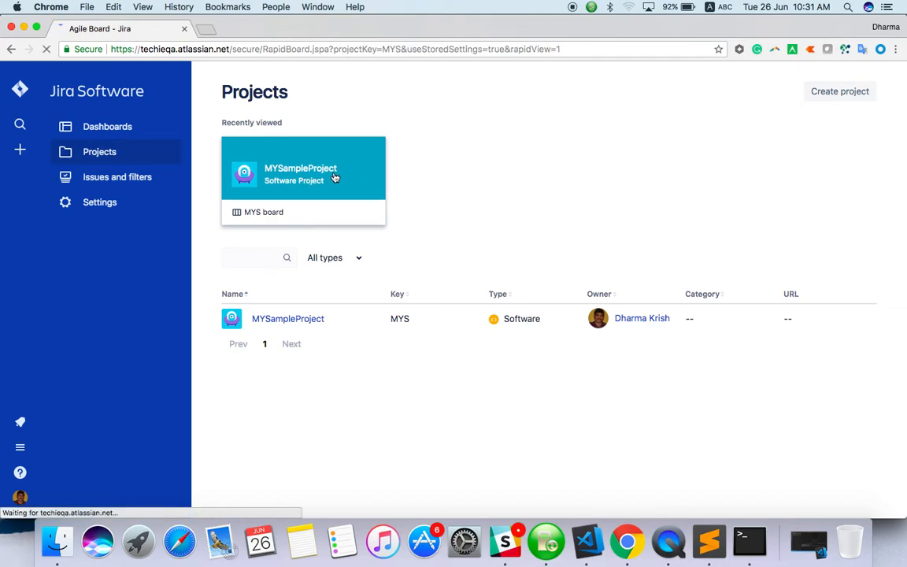
left_click(263, 212)
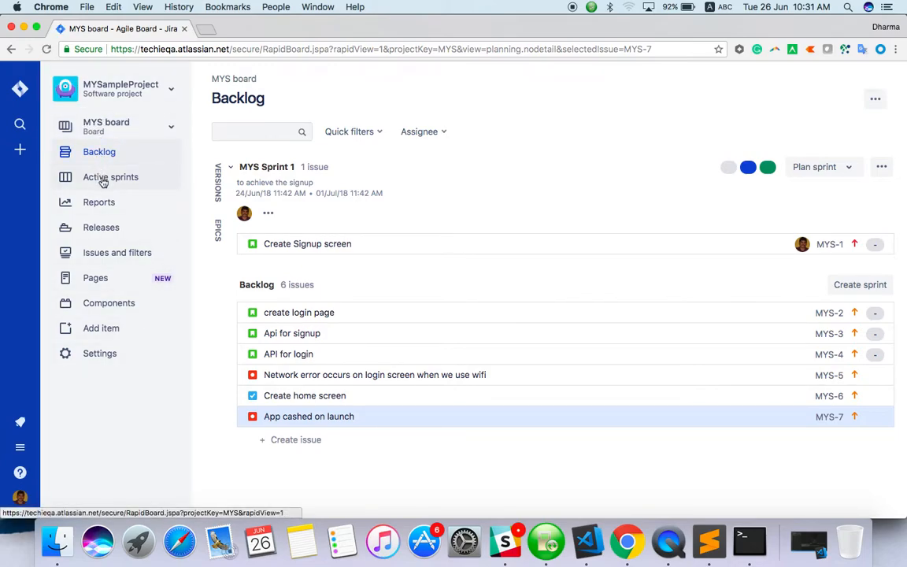
mouse_move(96, 278)
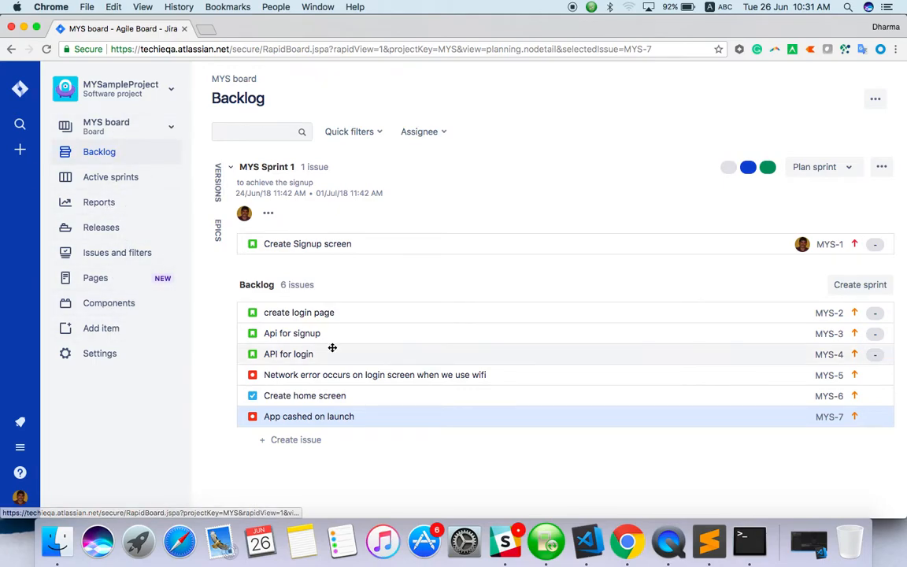
mouse_move(20, 150)
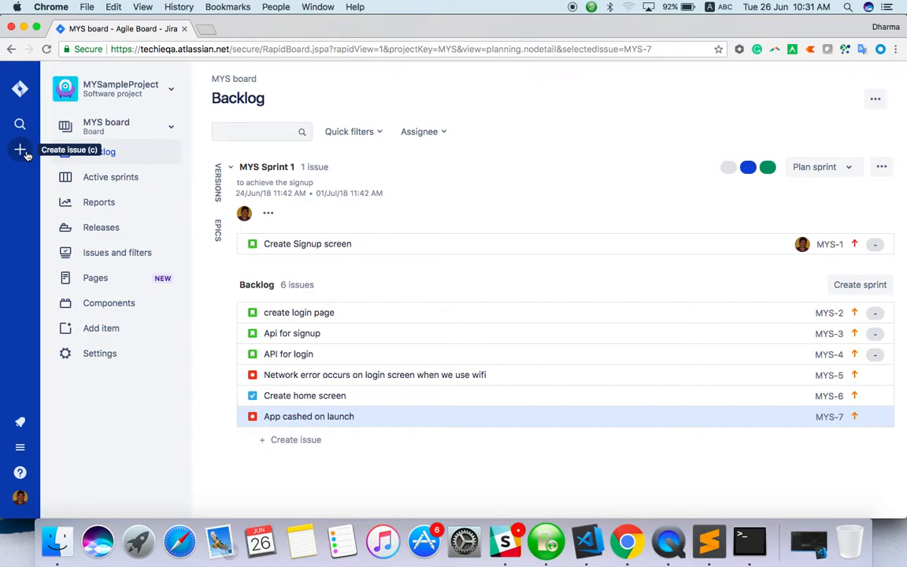
mouse_move(312, 446)
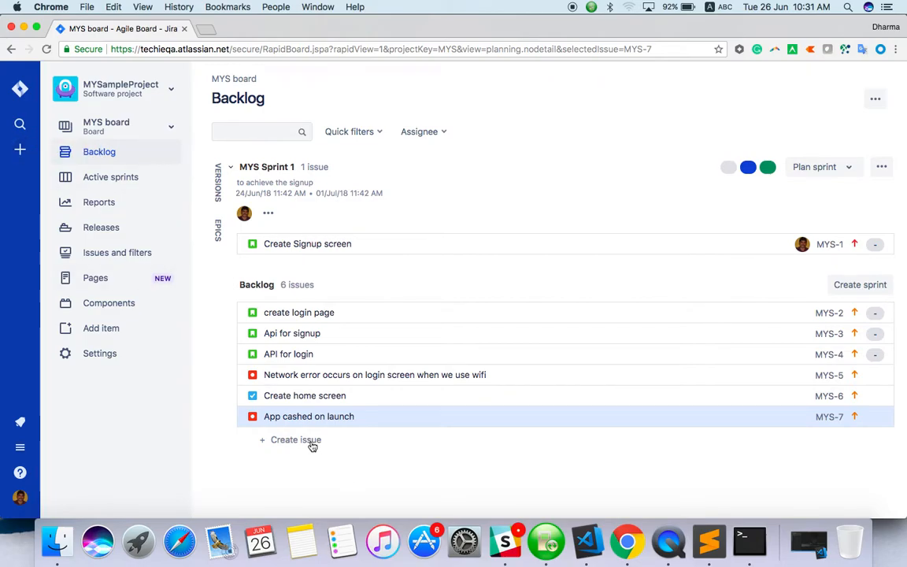
mouse_move(20, 149)
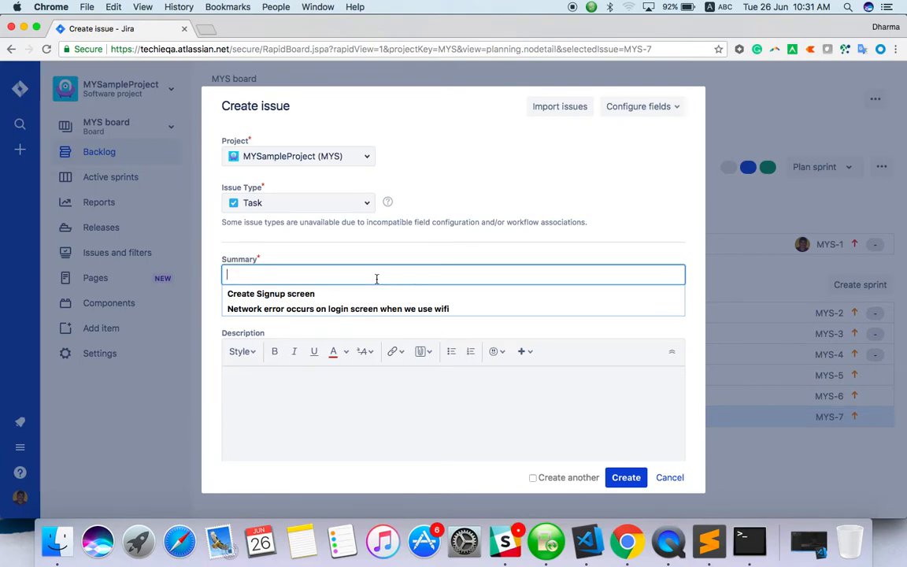
Step: Enter the task summary 'Integrate Google map with appointment screen'
type("Integra")
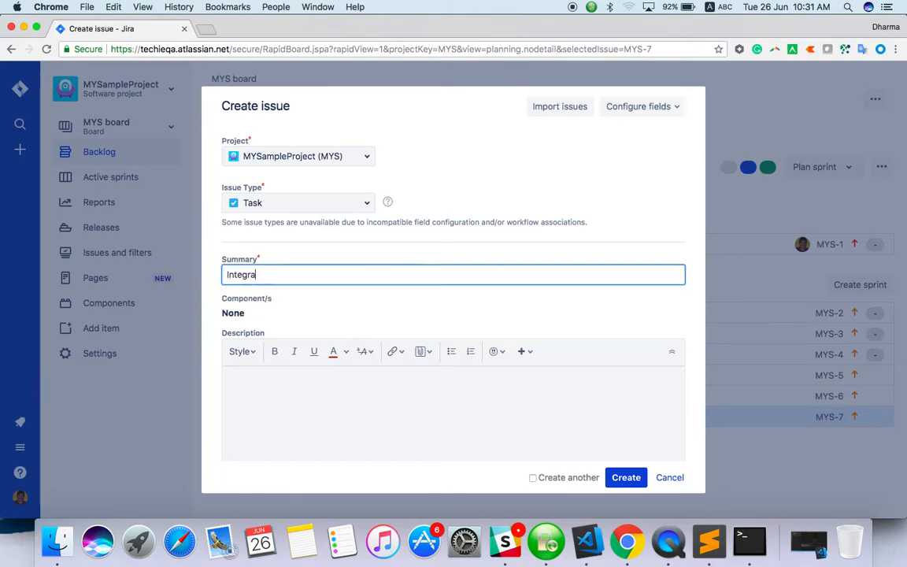
type("te Google")
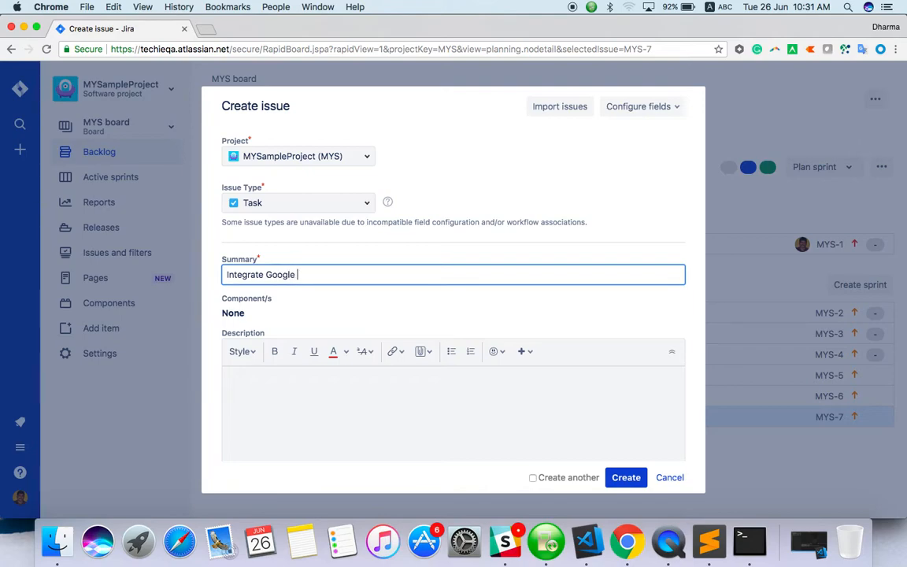
type("map with")
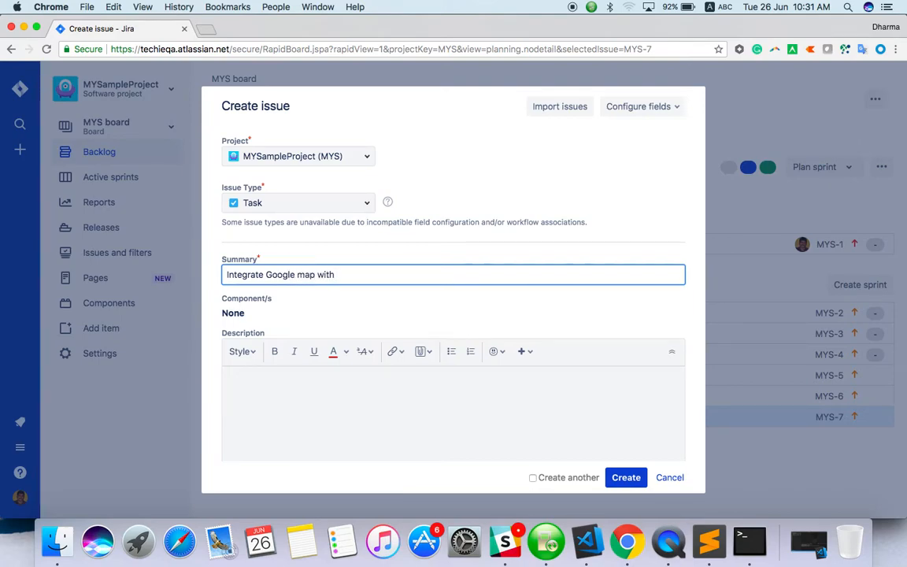
type("appointment screen")
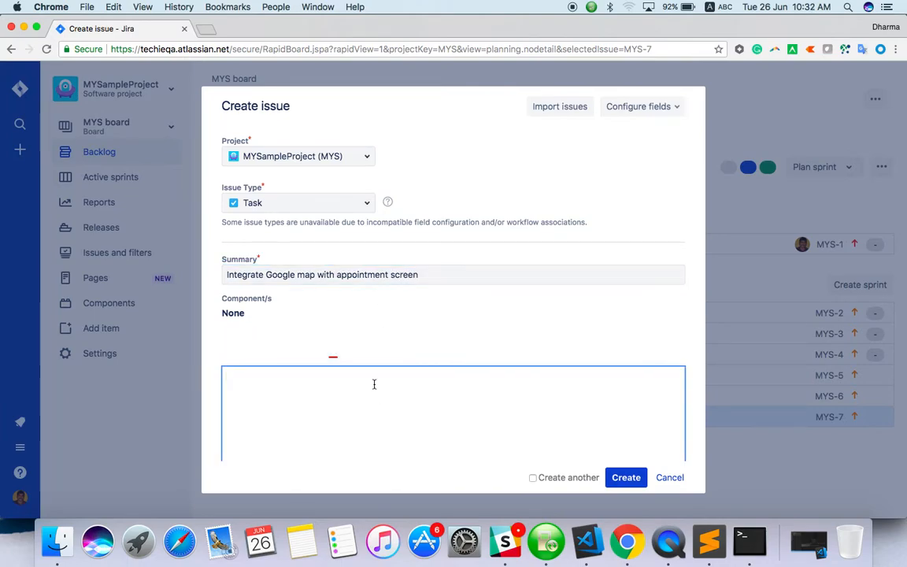
Step: Write a two-line description: zoomed to 12, and pinned at current location
left_click(374, 414)
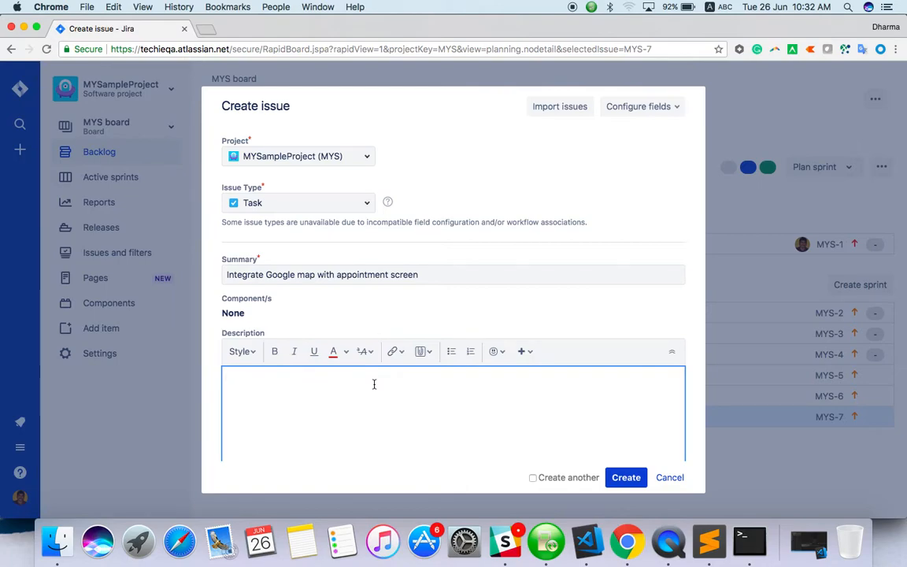
type("Google map sh")
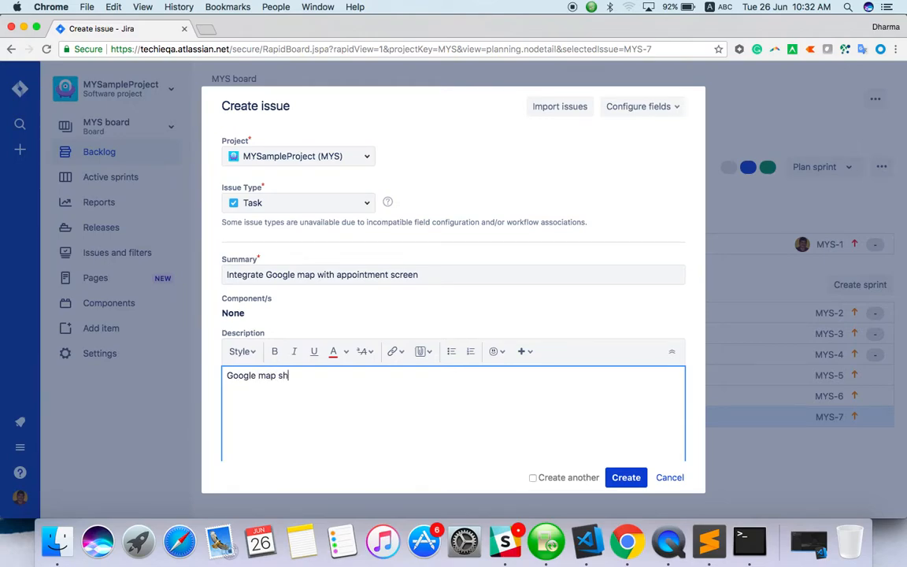
type("ould be zoo")
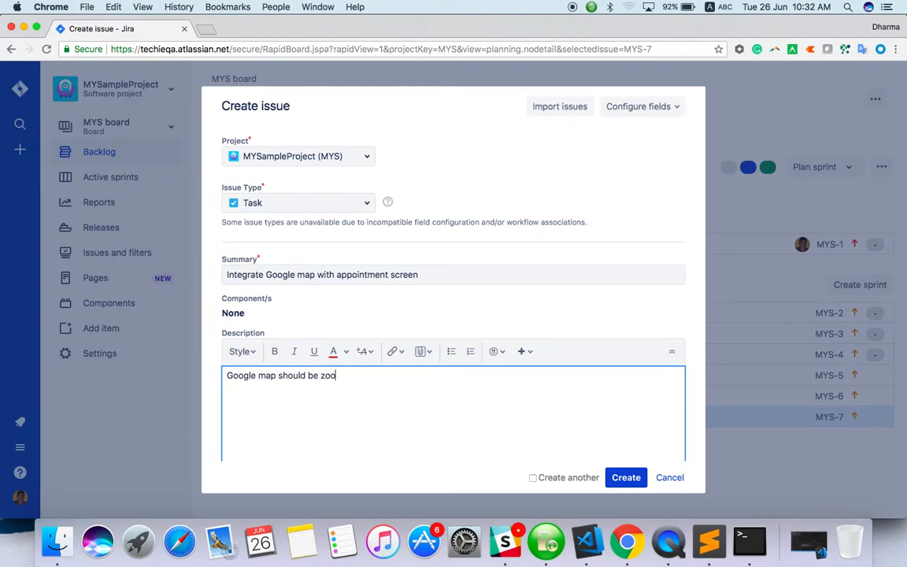
type("med to 12")
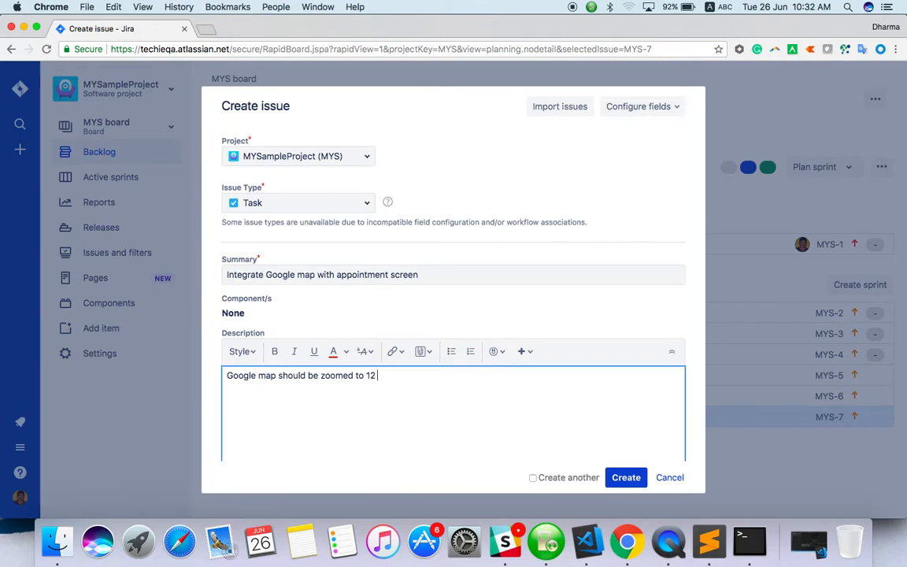
key("Return")
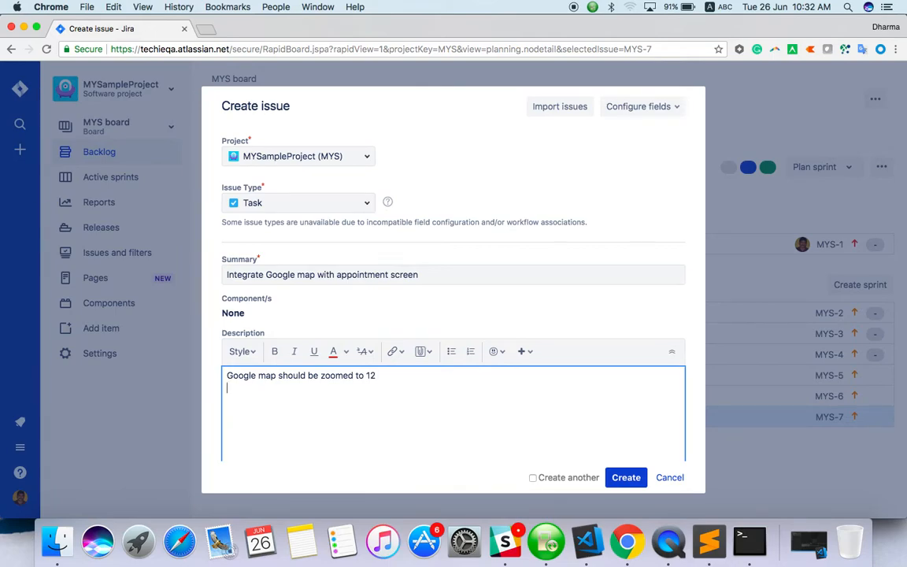
type("It should")
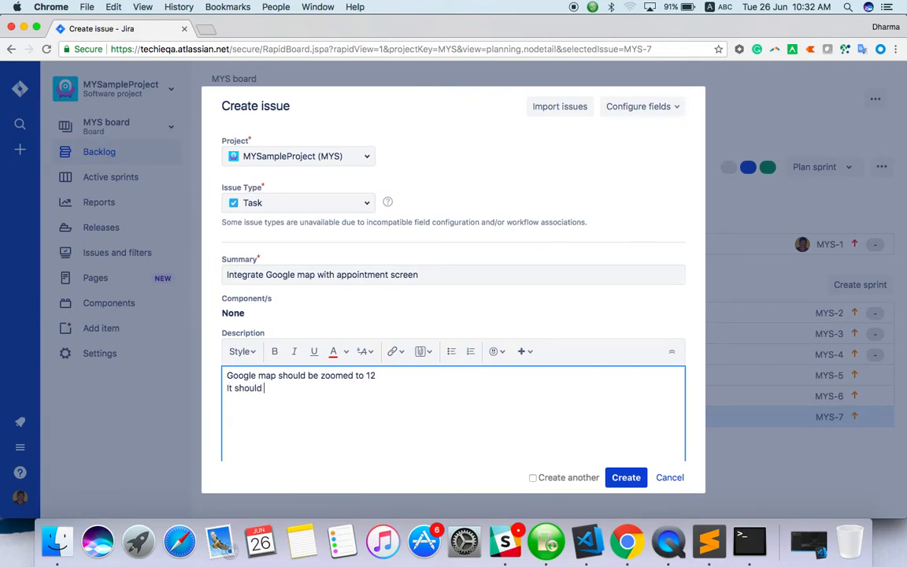
type("be pinted")
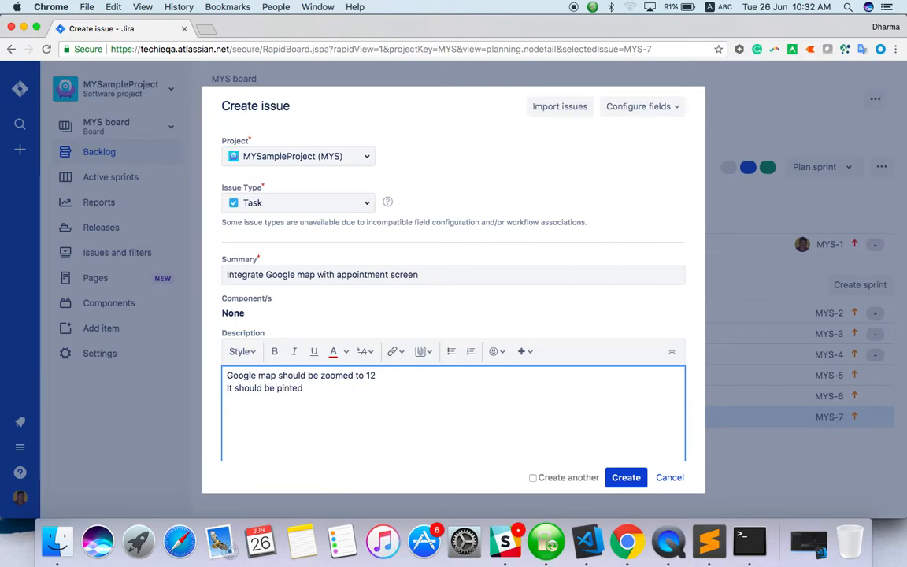
type("out the cut")
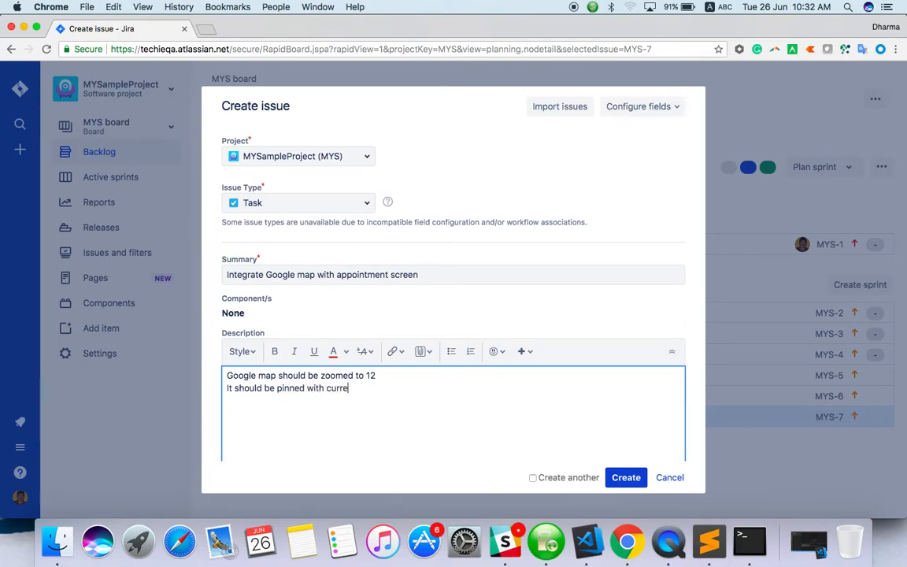
type("nt location")
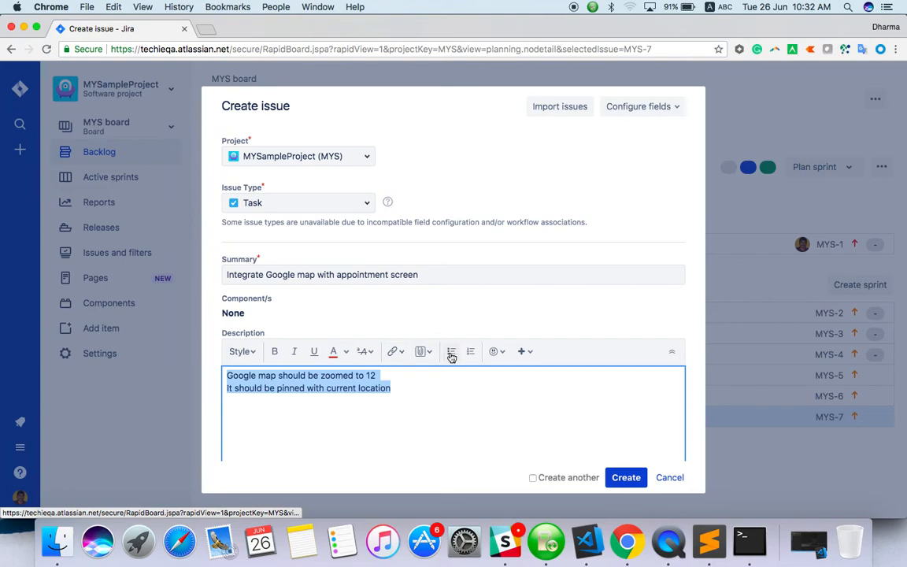
Step: Bullet the description, review priority levels, and add labels 'appointment' and 'map'
left_click(451, 351)
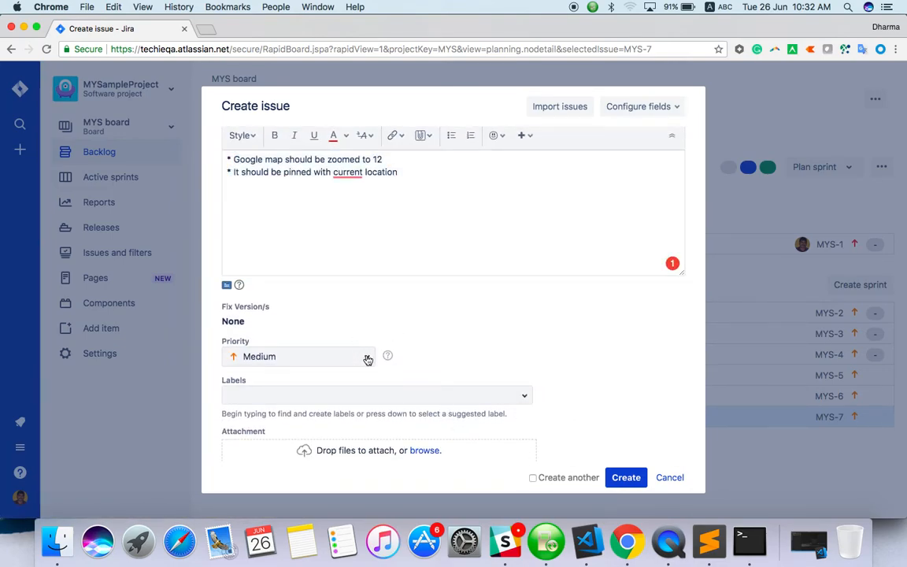
left_click(298, 356)
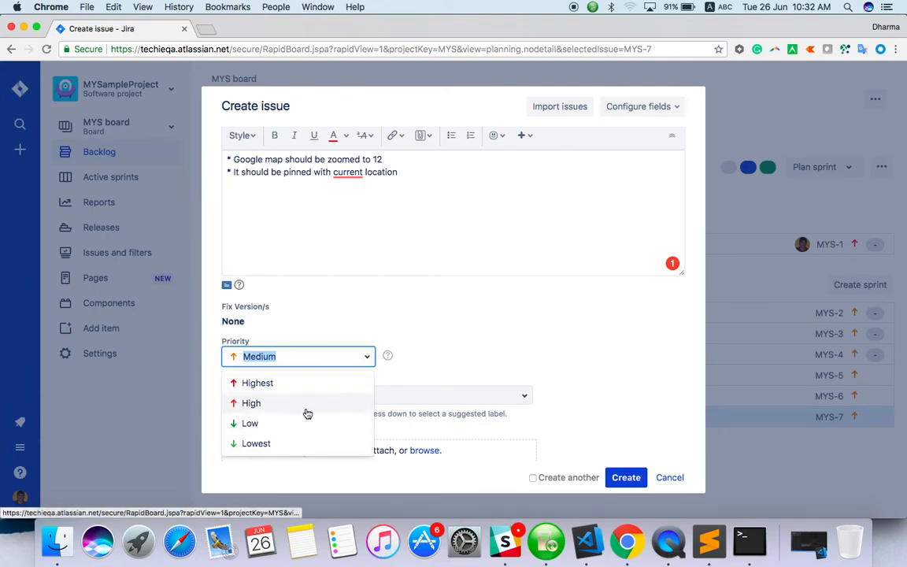
mouse_move(289, 430)
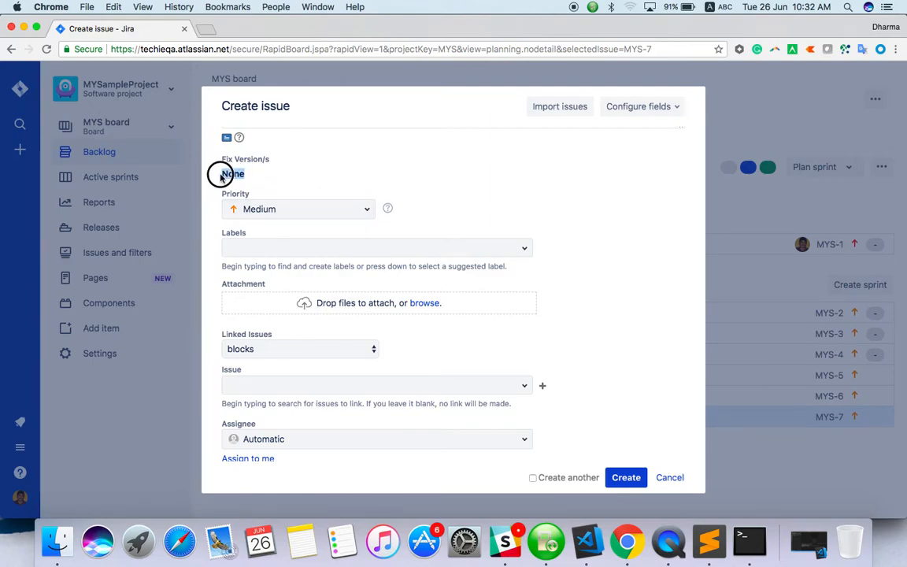
left_click(378, 248)
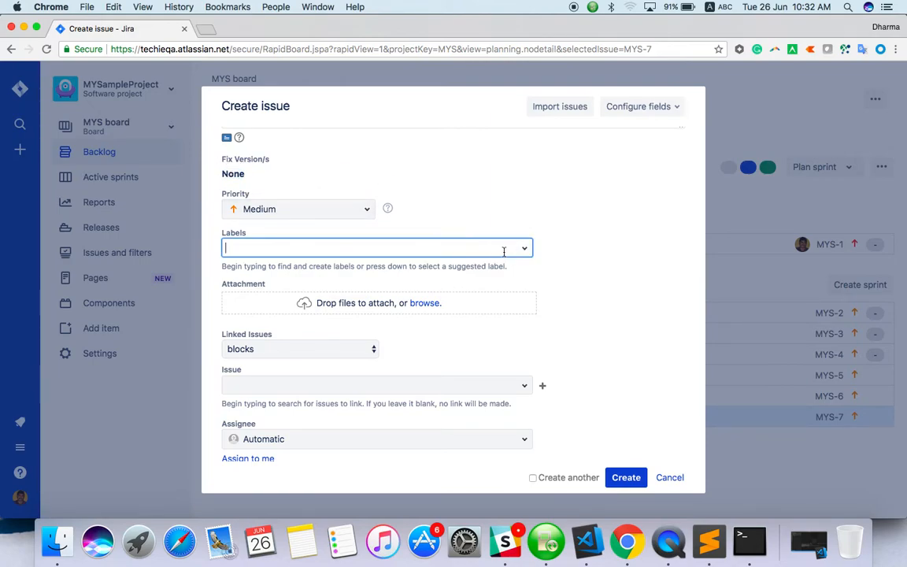
type("appointment")
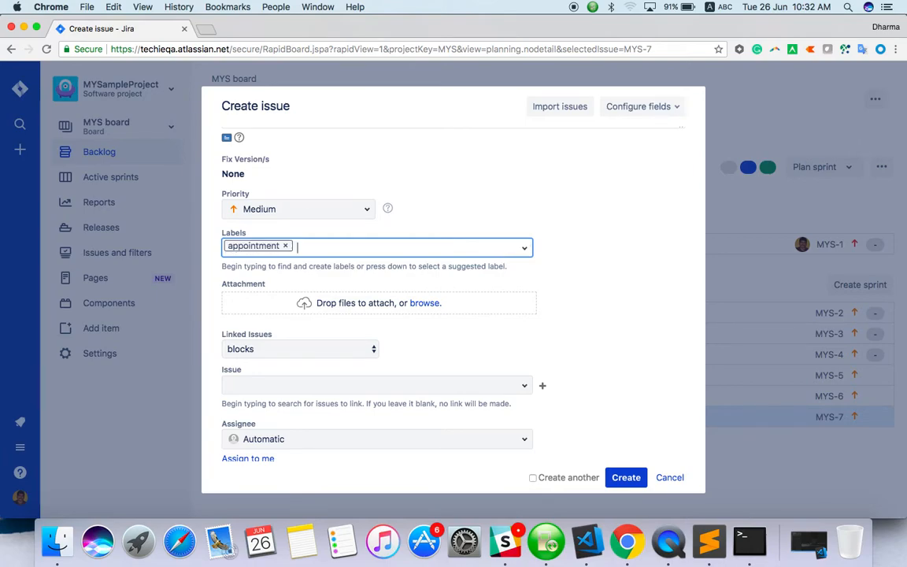
type("map")
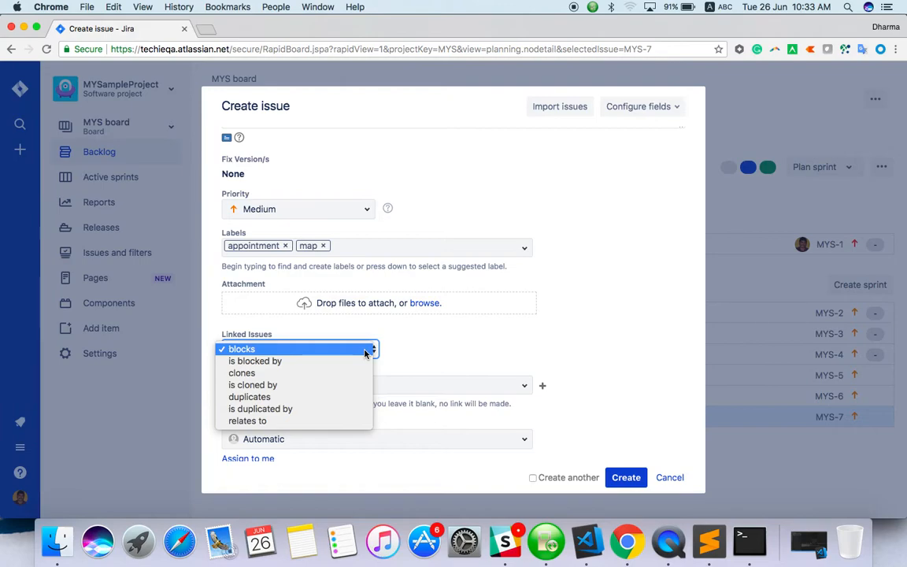
Step: Link the task as blocking MYS-1 'Create Signup screen'
left_click(242, 349)
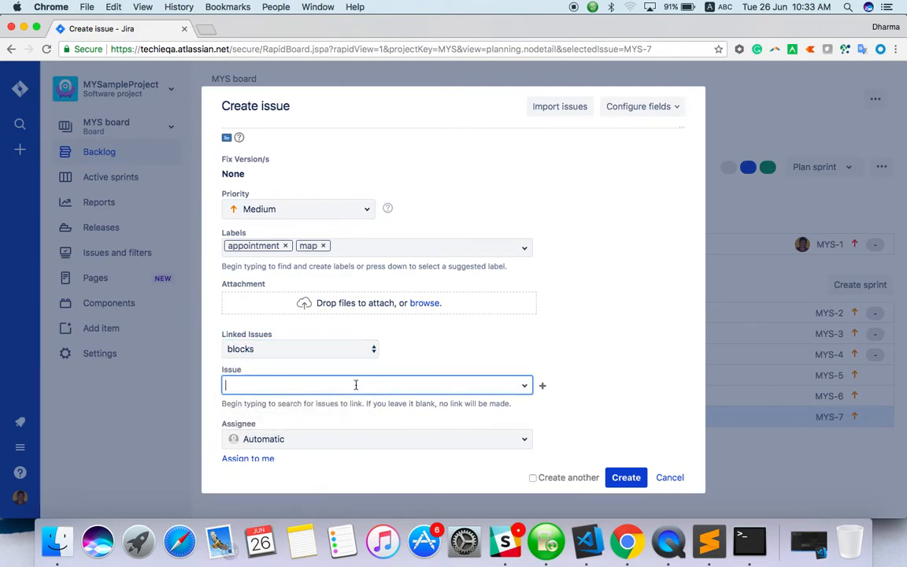
type("Si")
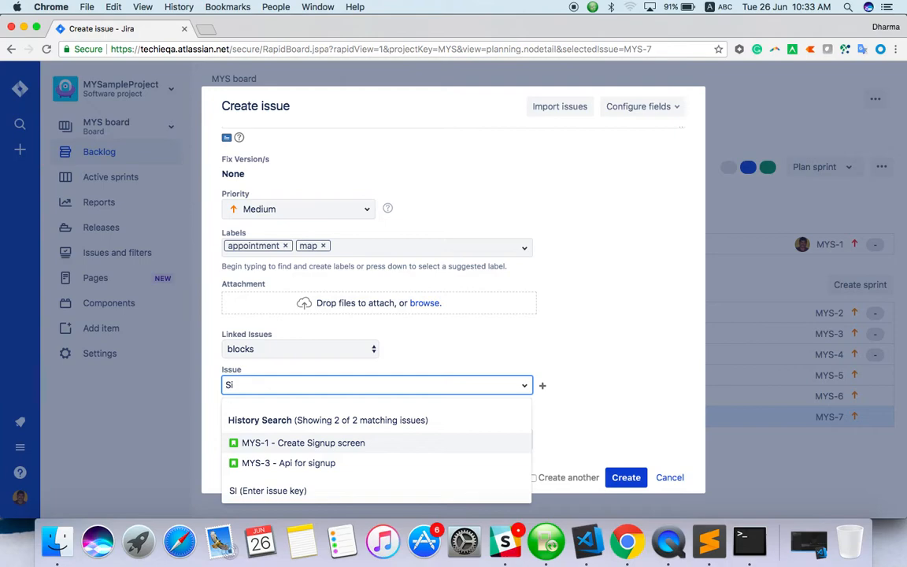
mouse_move(352, 463)
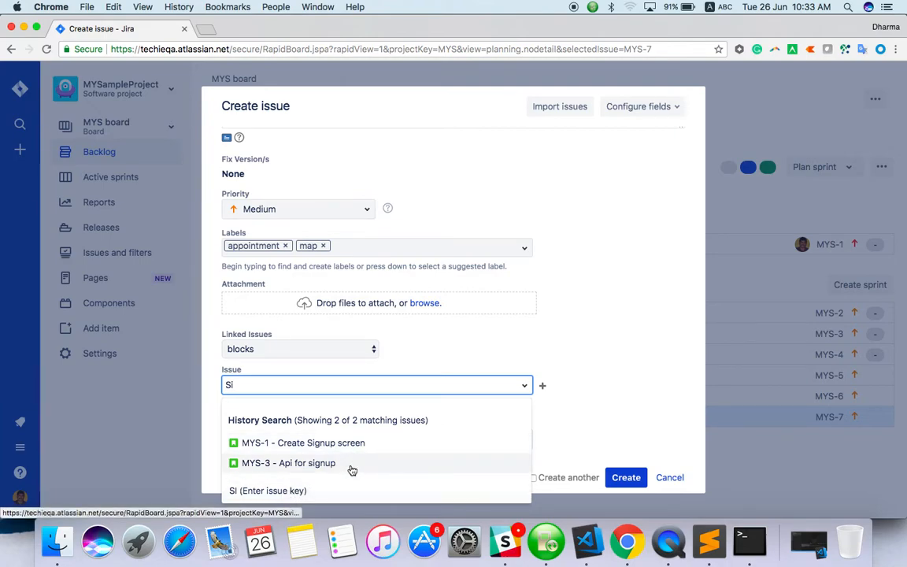
mouse_move(369, 443)
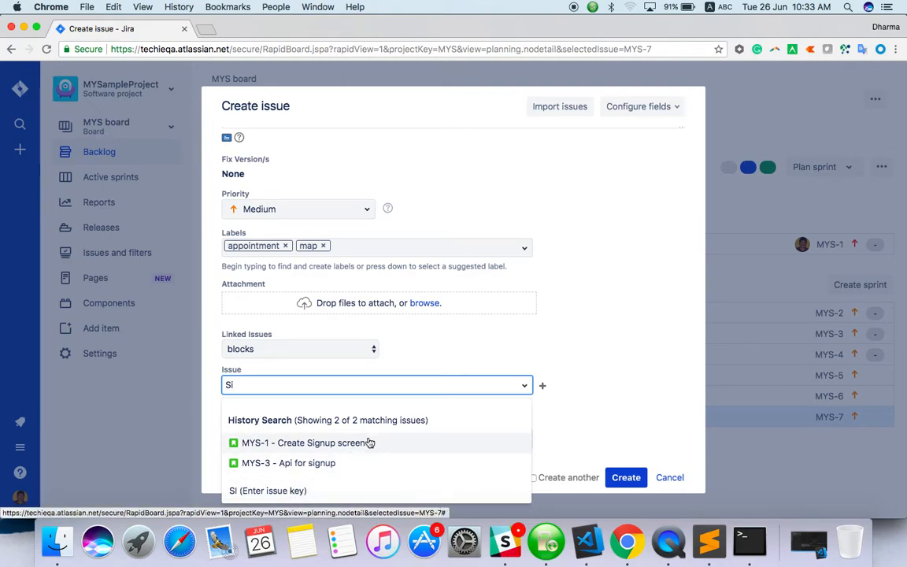
left_click(305, 443)
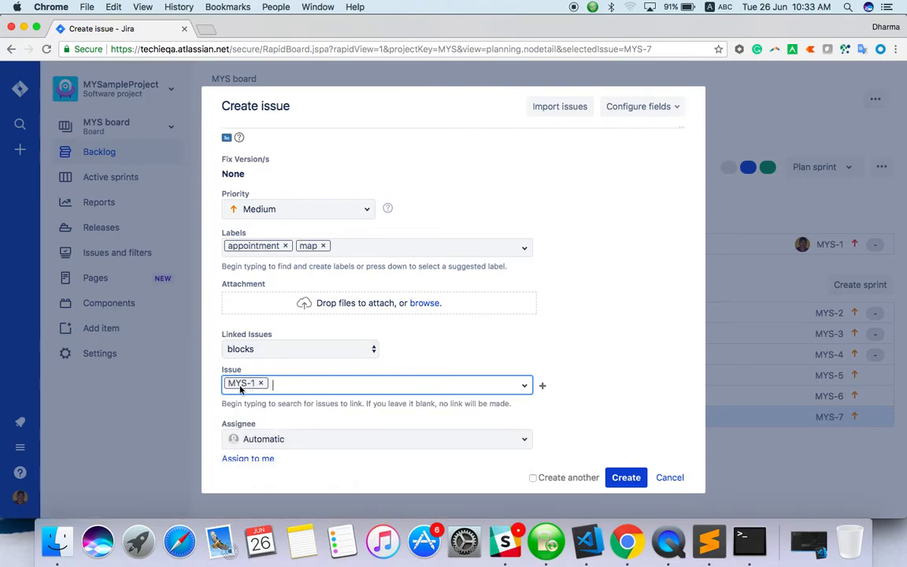
mouse_move(417, 339)
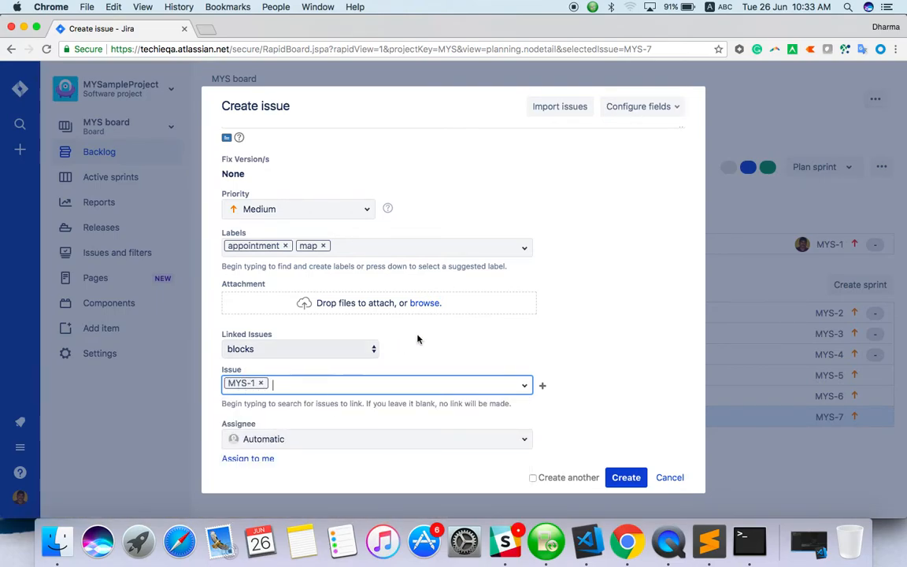
scroll("down", 3)
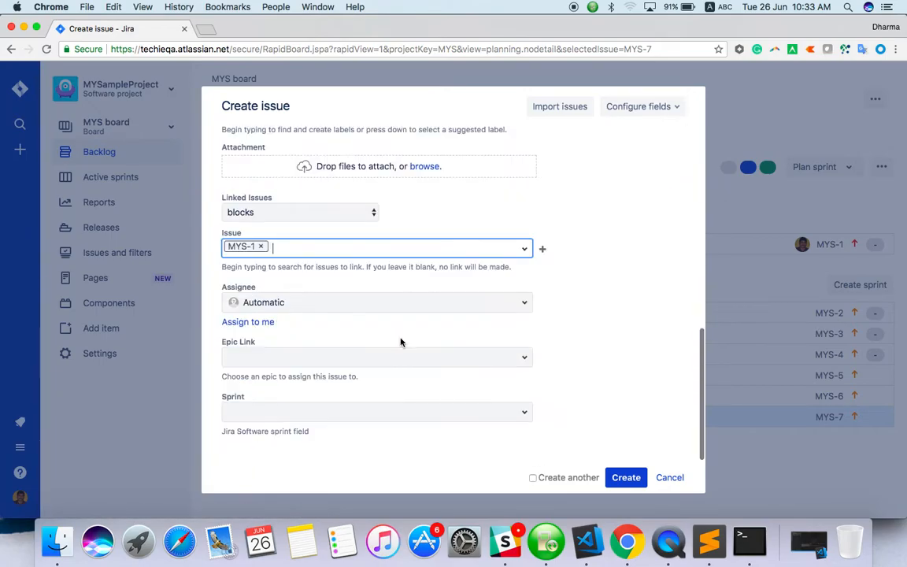
left_click(348, 303)
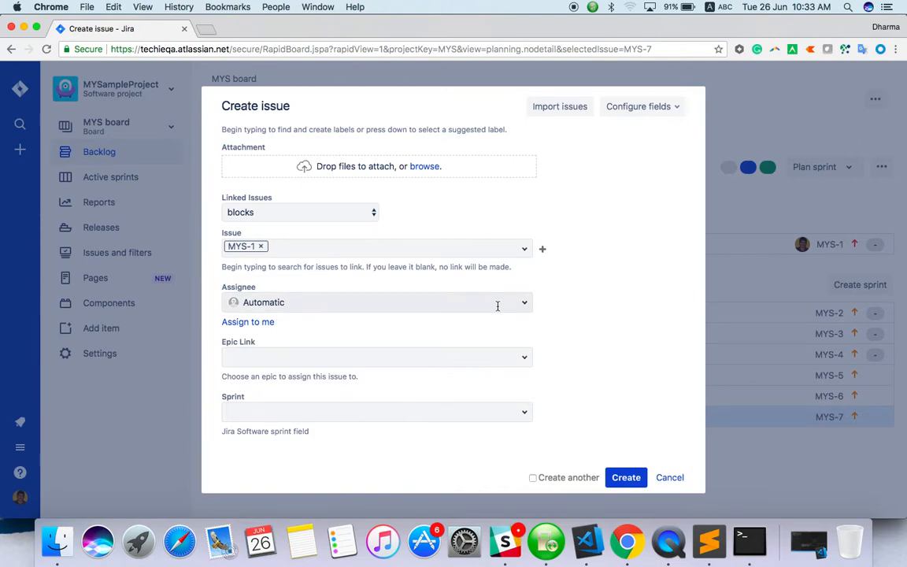
type("Dhar")
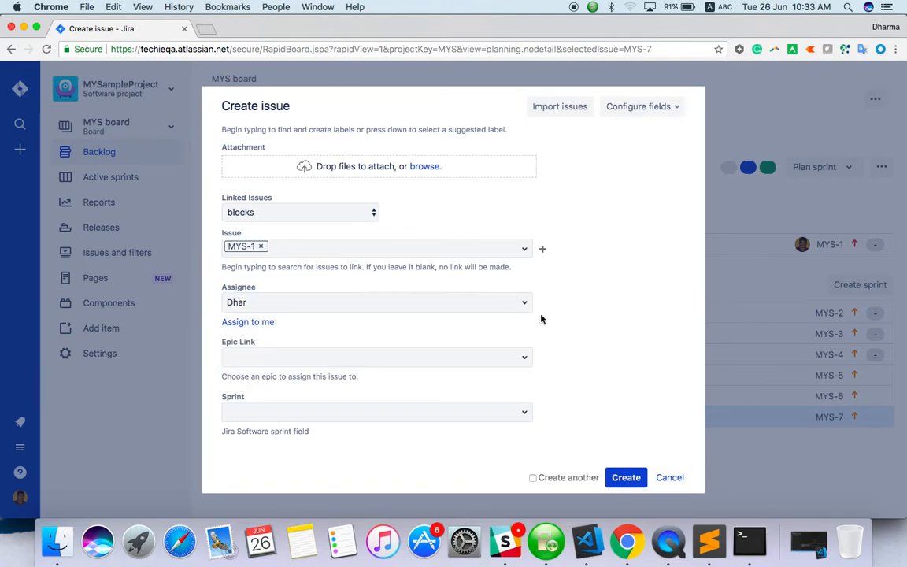
left_click(376, 302)
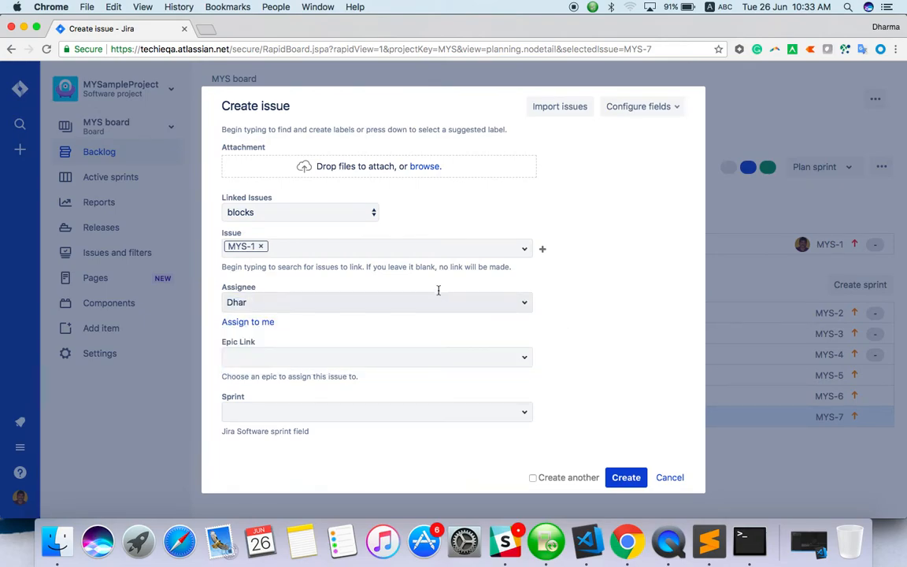
left_click(376, 302)
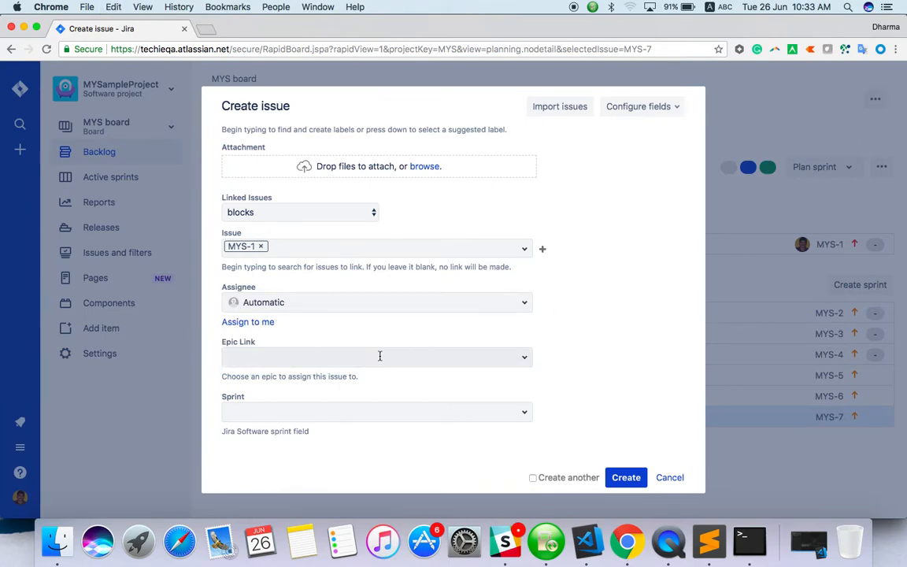
mouse_move(565, 336)
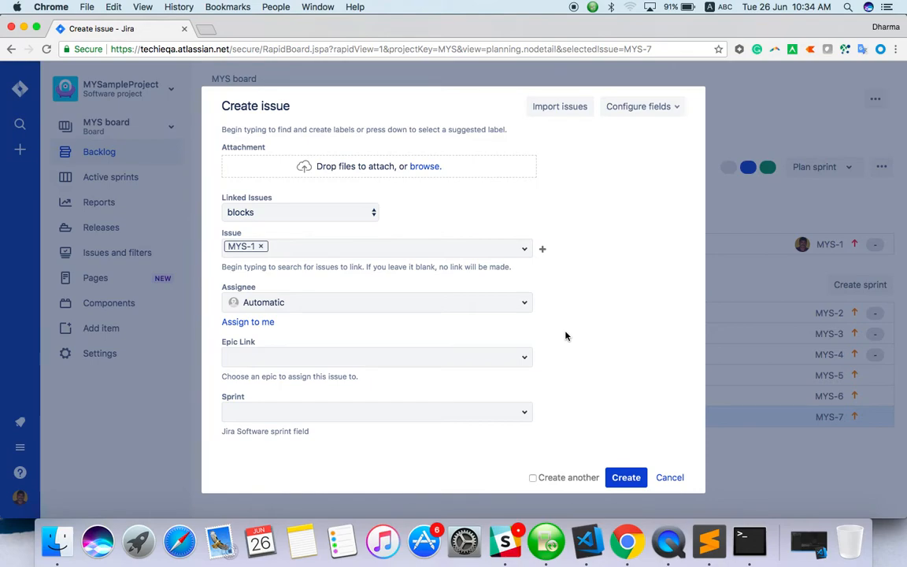
Step: Scroll back to the top of the draft, where Task remains the issue type
scroll("up", 3)
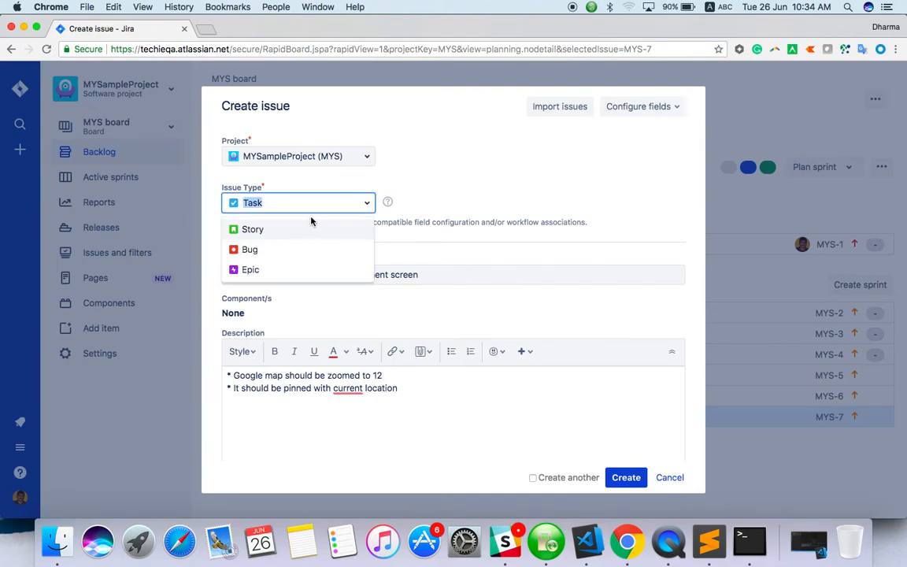
mouse_move(266, 249)
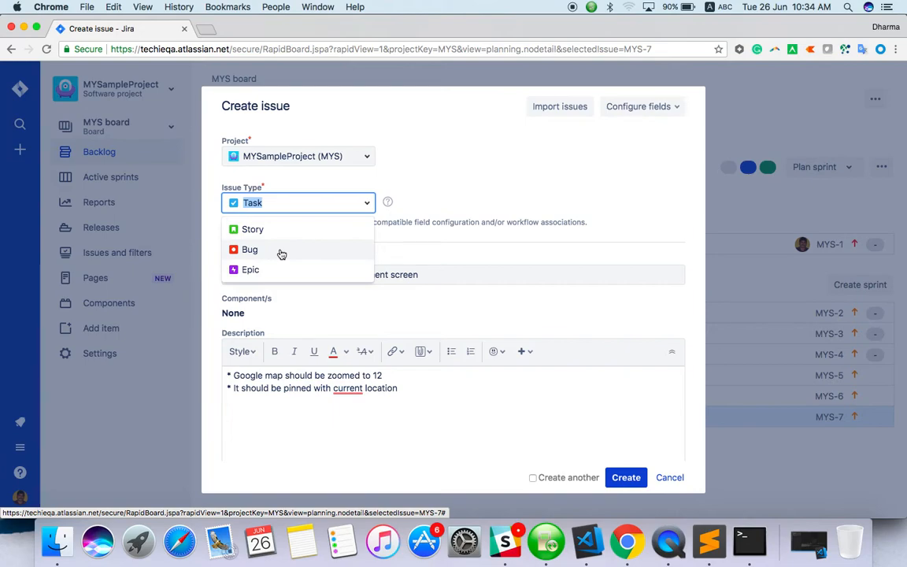
mouse_move(515, 200)
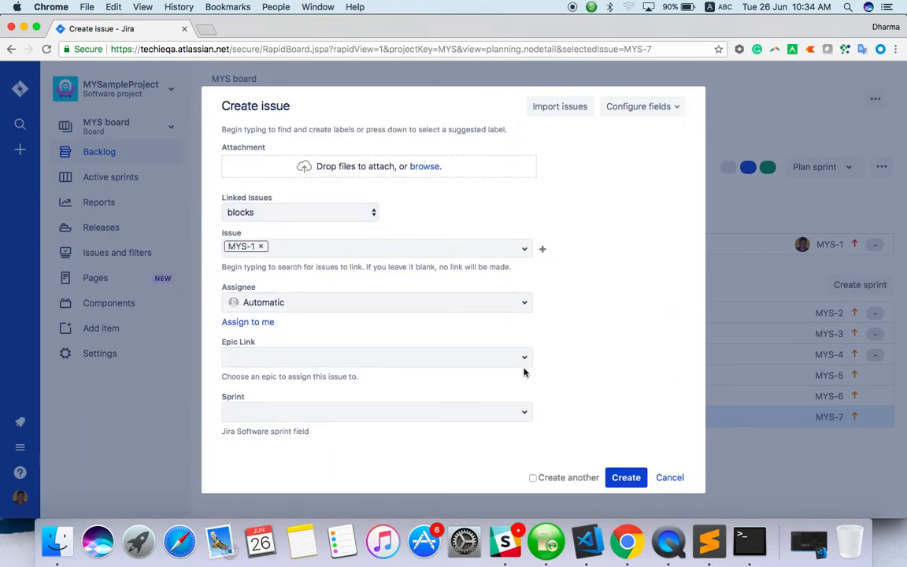
mouse_move(591, 348)
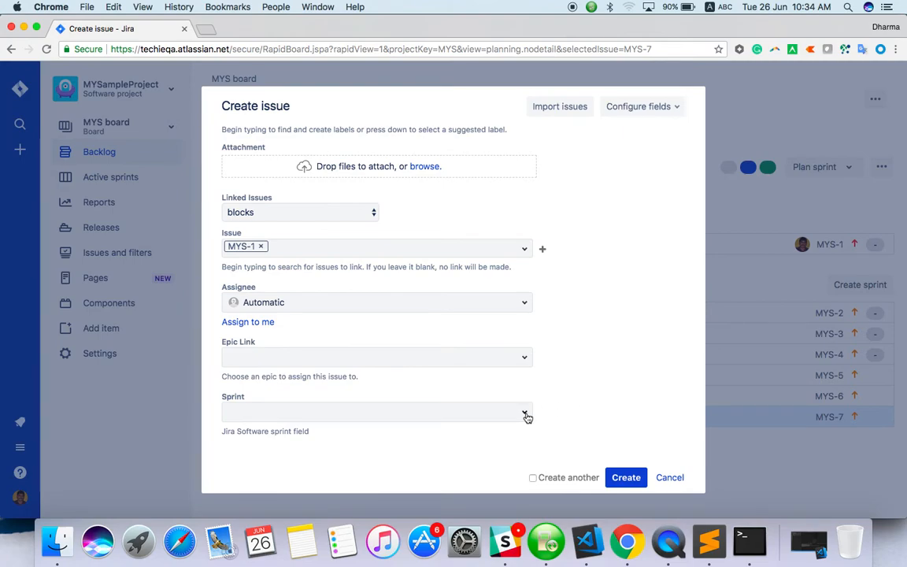
left_click(524, 412)
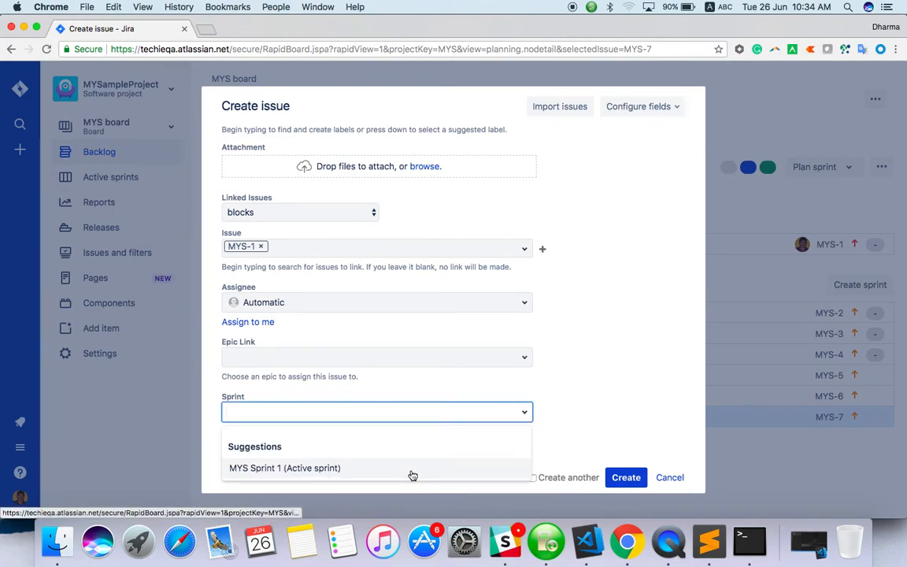
left_click(284, 468)
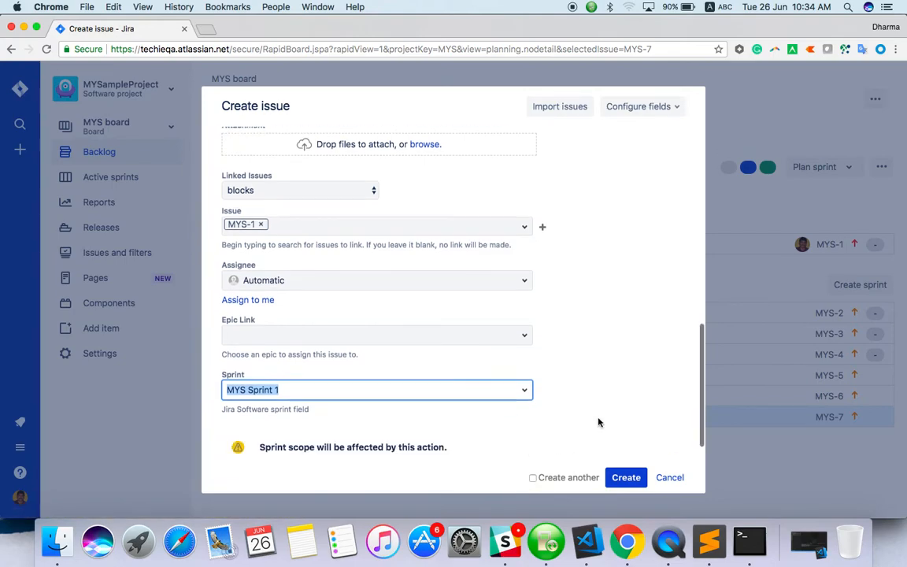
scroll("up", 3)
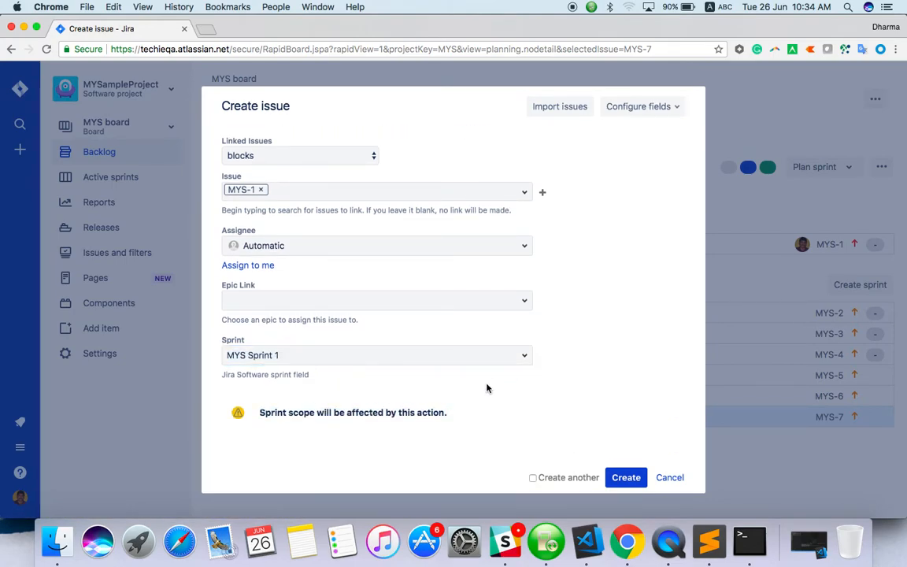
left_click(376, 355)
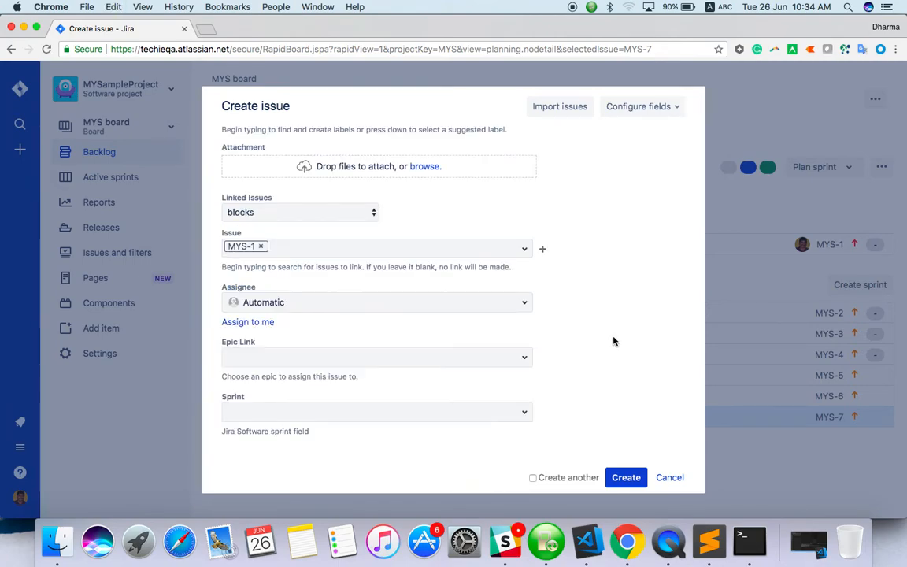
mouse_move(626, 478)
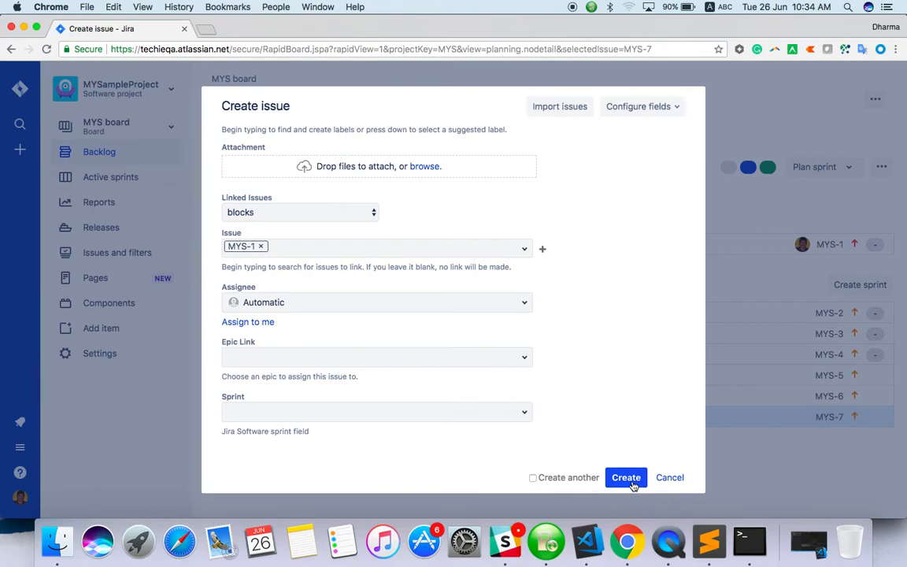
Step: Create task MYS-8, then add backlog Bug 'App failed to load the google map'
left_click(626, 477)
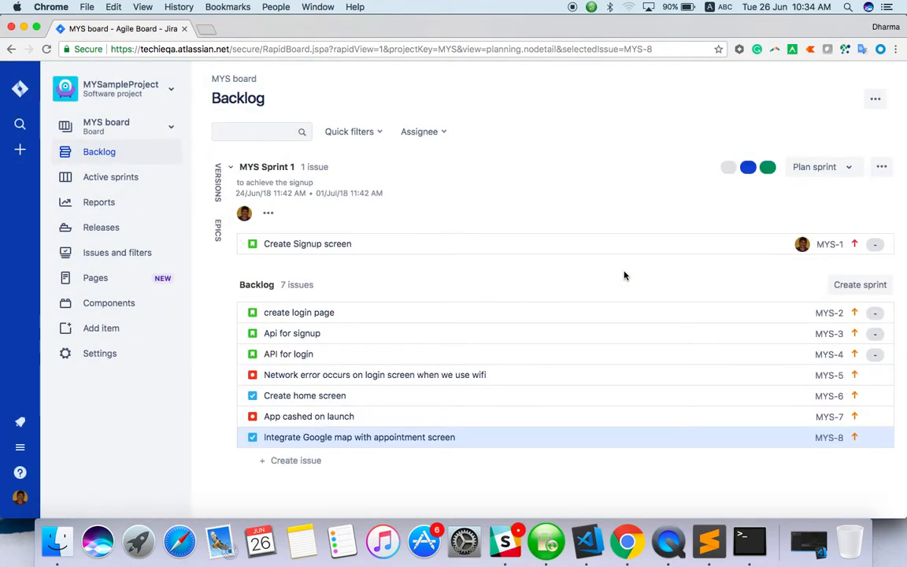
mouse_move(453, 396)
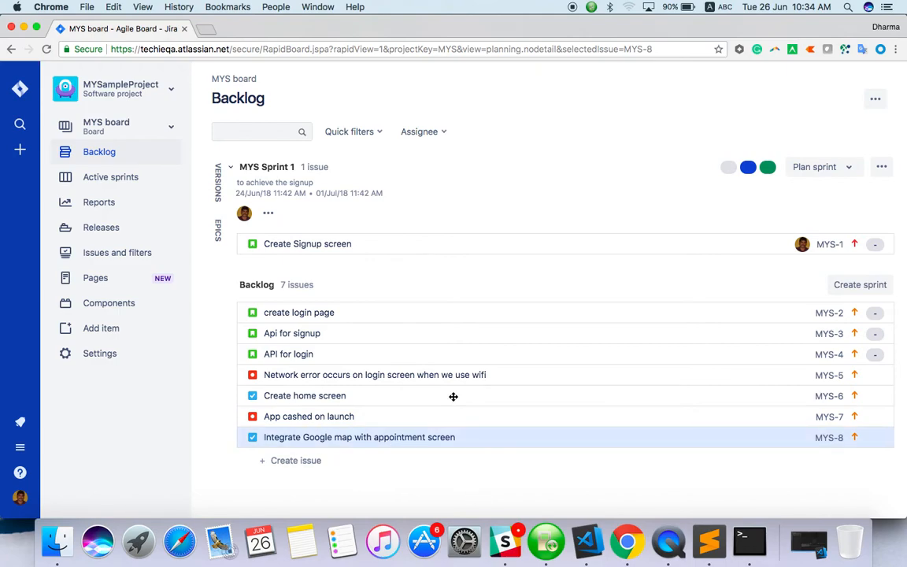
mouse_move(384, 223)
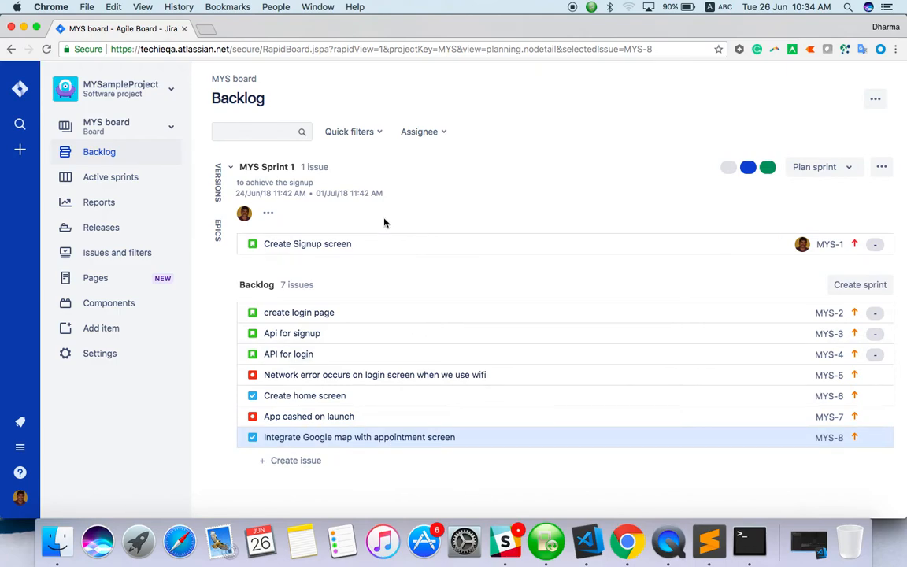
mouse_move(309, 461)
type("INte")
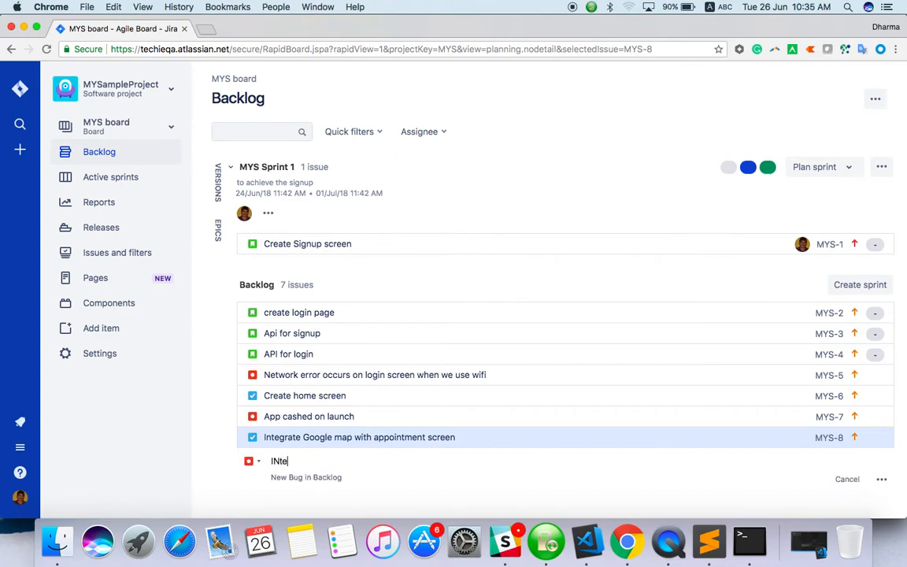
type("grade")
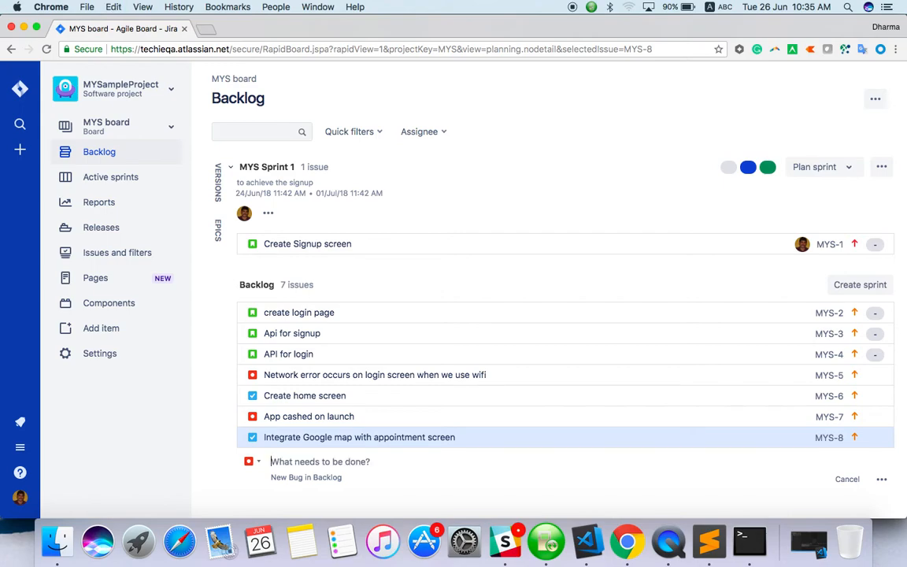
type("App")
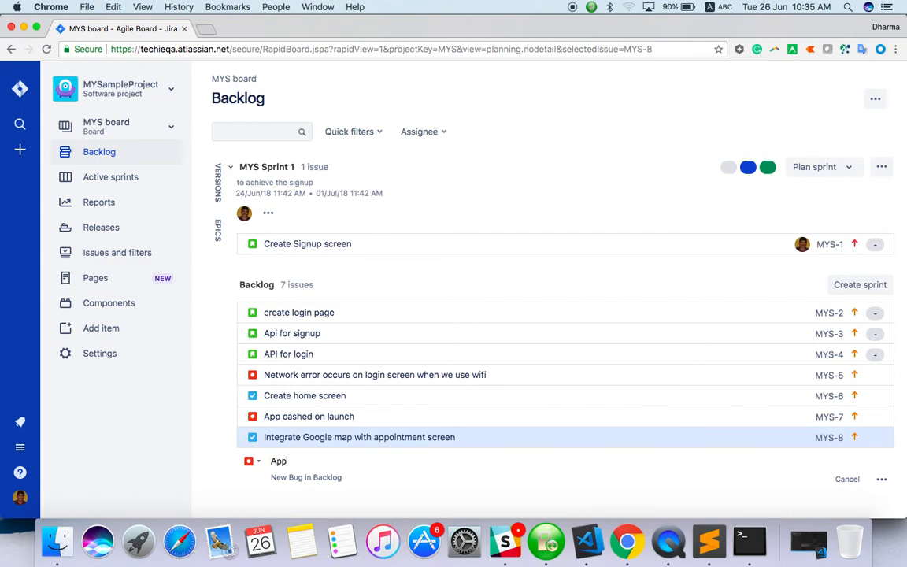
type("failed")
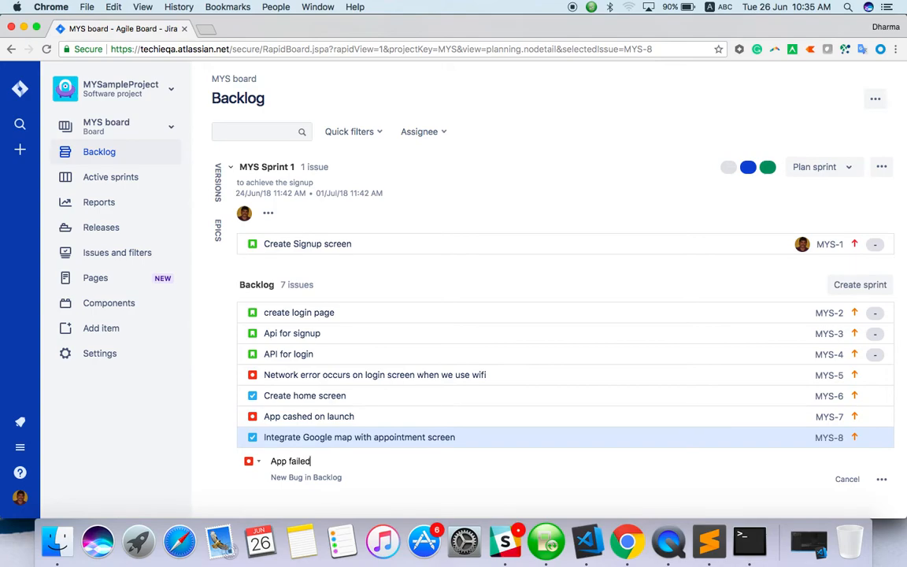
type("to load the go")
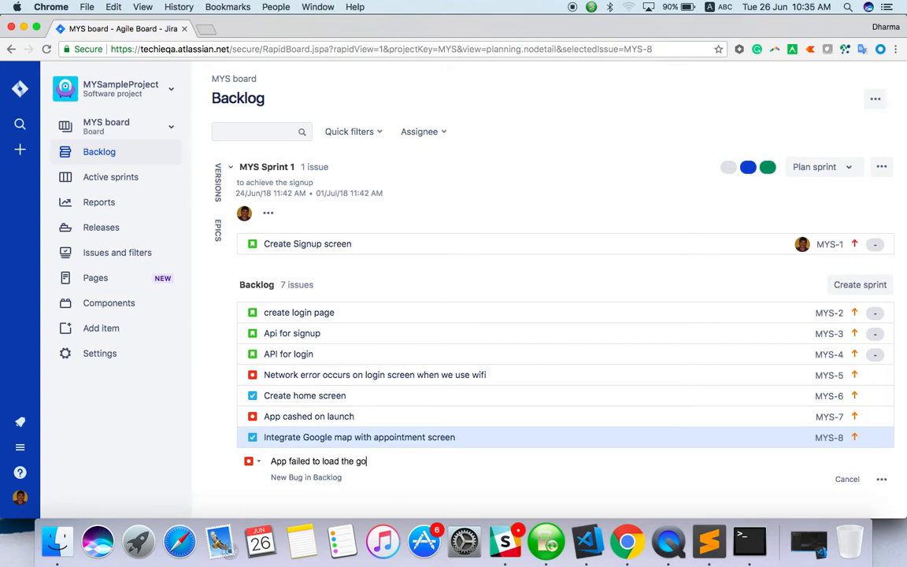
type("ogle map")
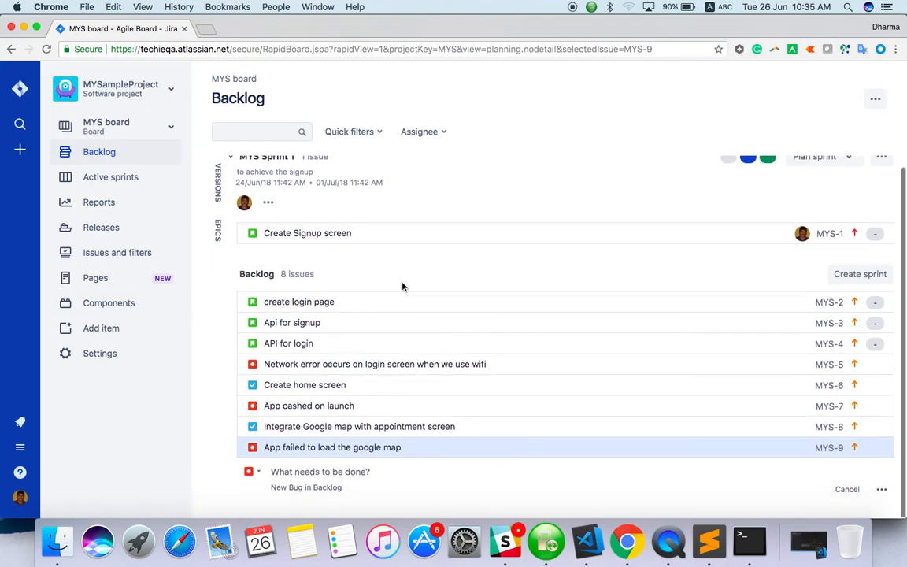
mouse_move(362, 385)
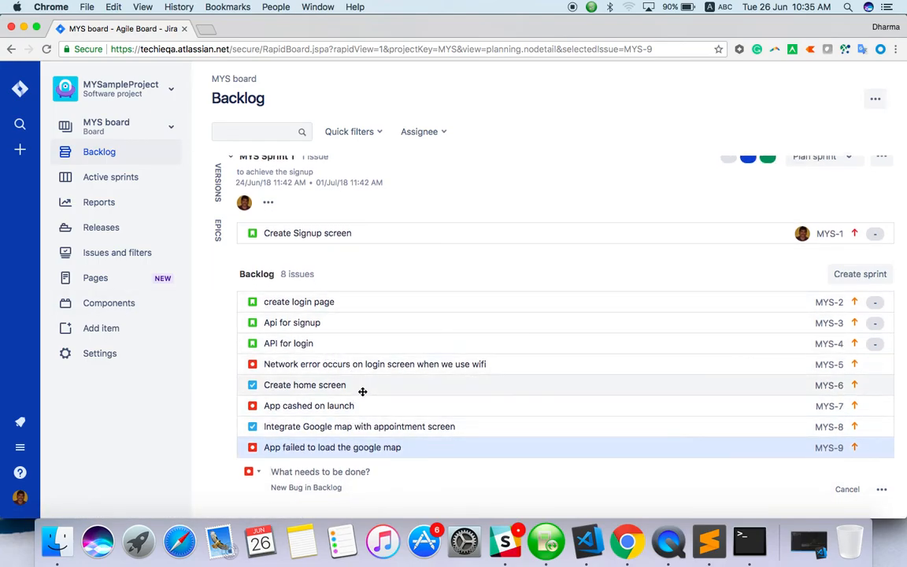
mouse_move(20, 149)
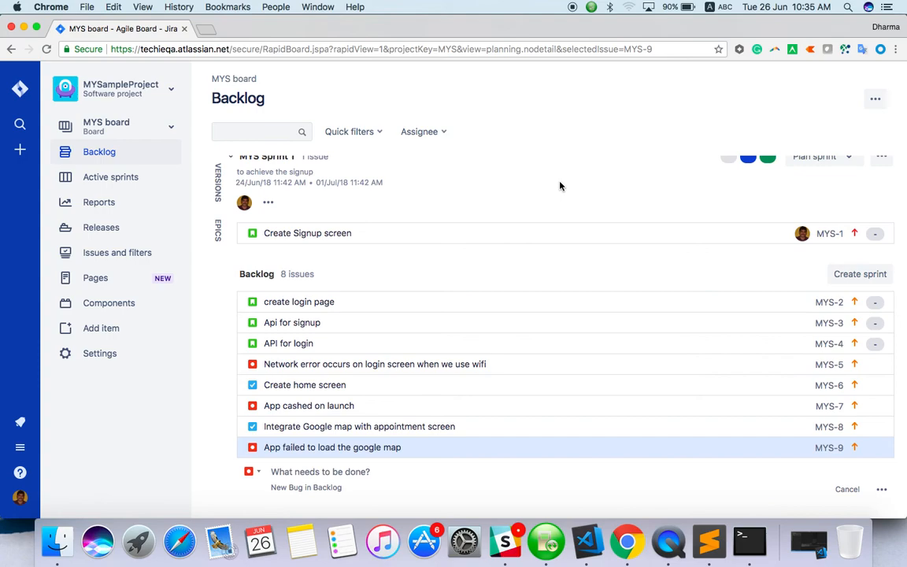
mouse_move(589, 190)
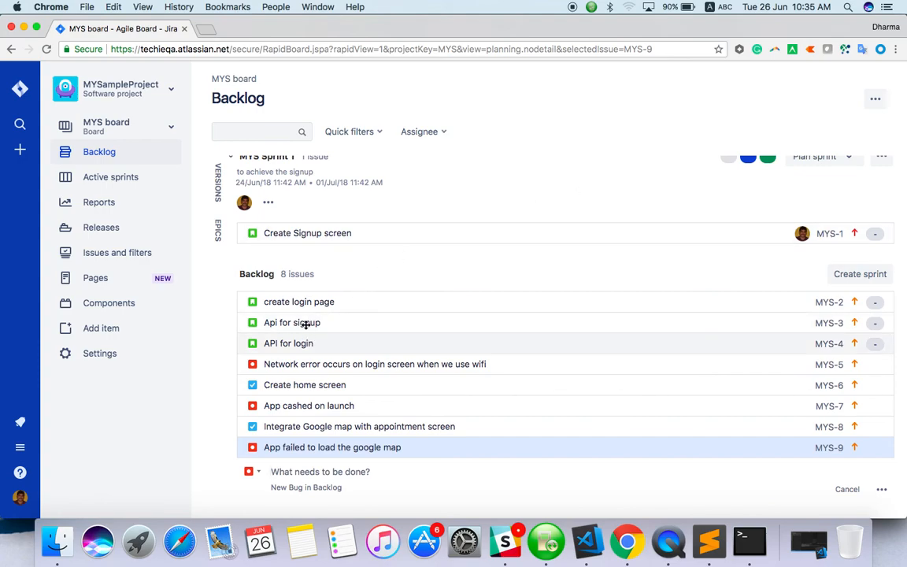
mouse_move(409, 276)
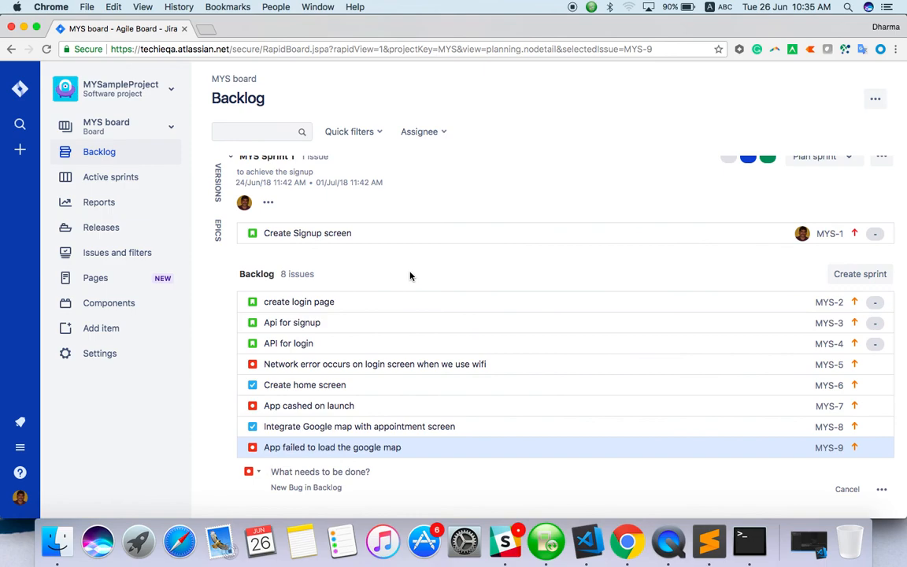
mouse_move(605, 168)
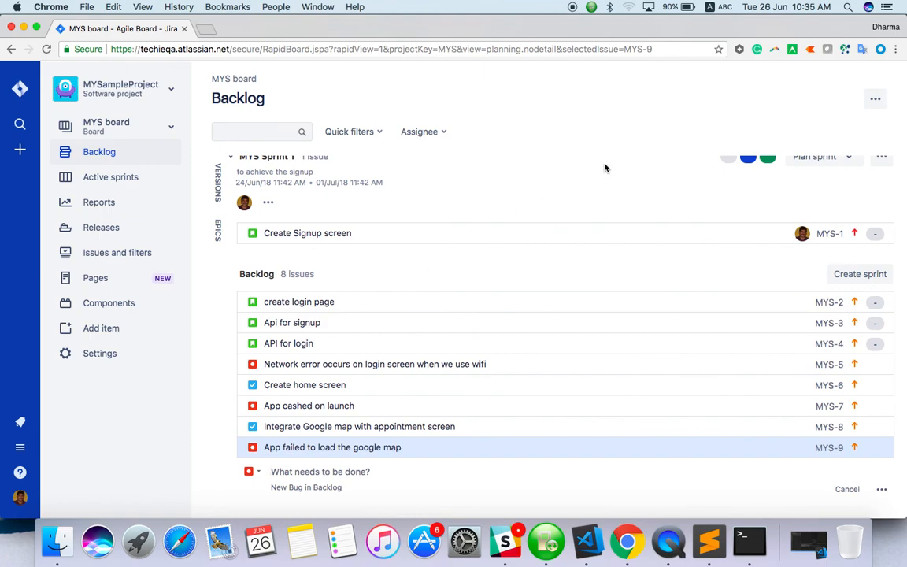